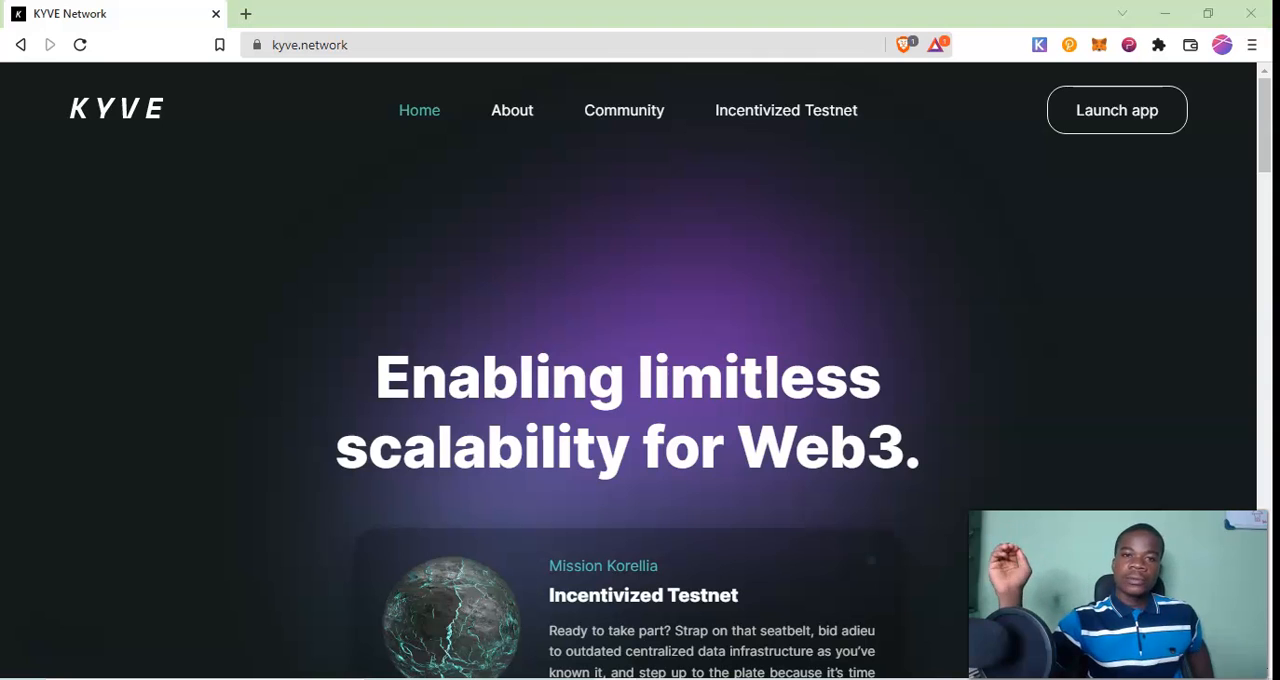
Scroll the homepage down to the 'What is KYVE?' datalake and Arweave storage diagram
scroll("down", 3)
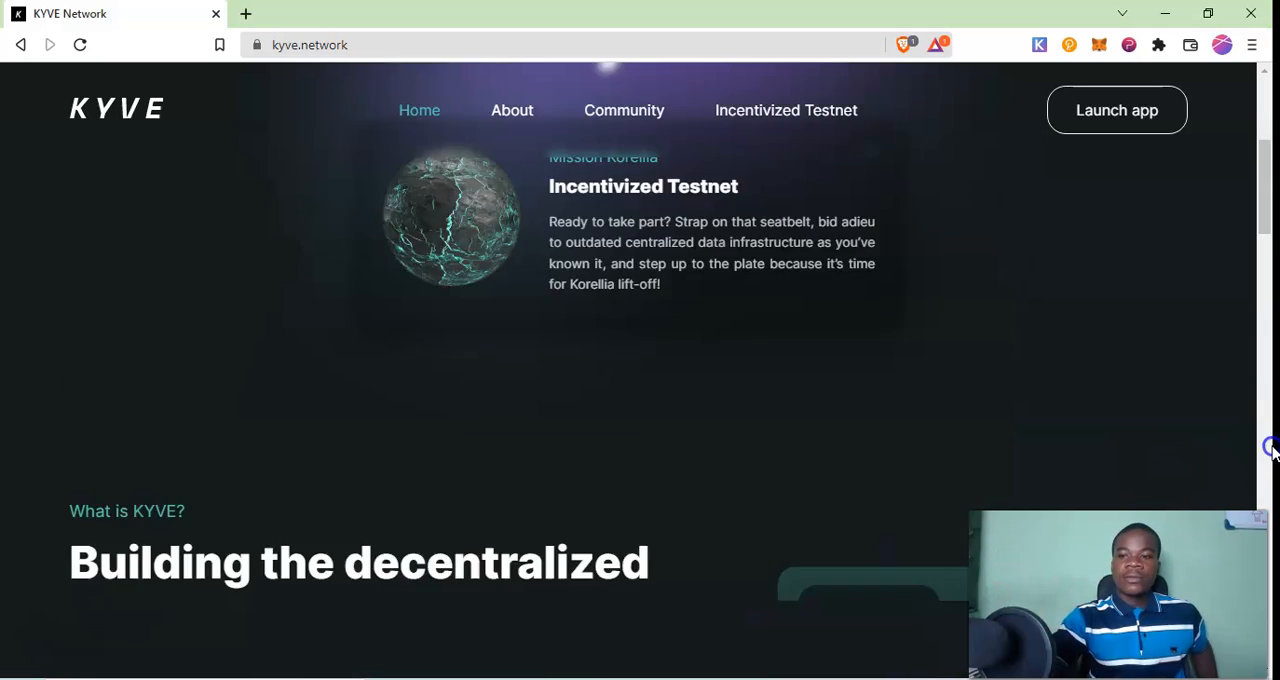
scroll("down", 3)
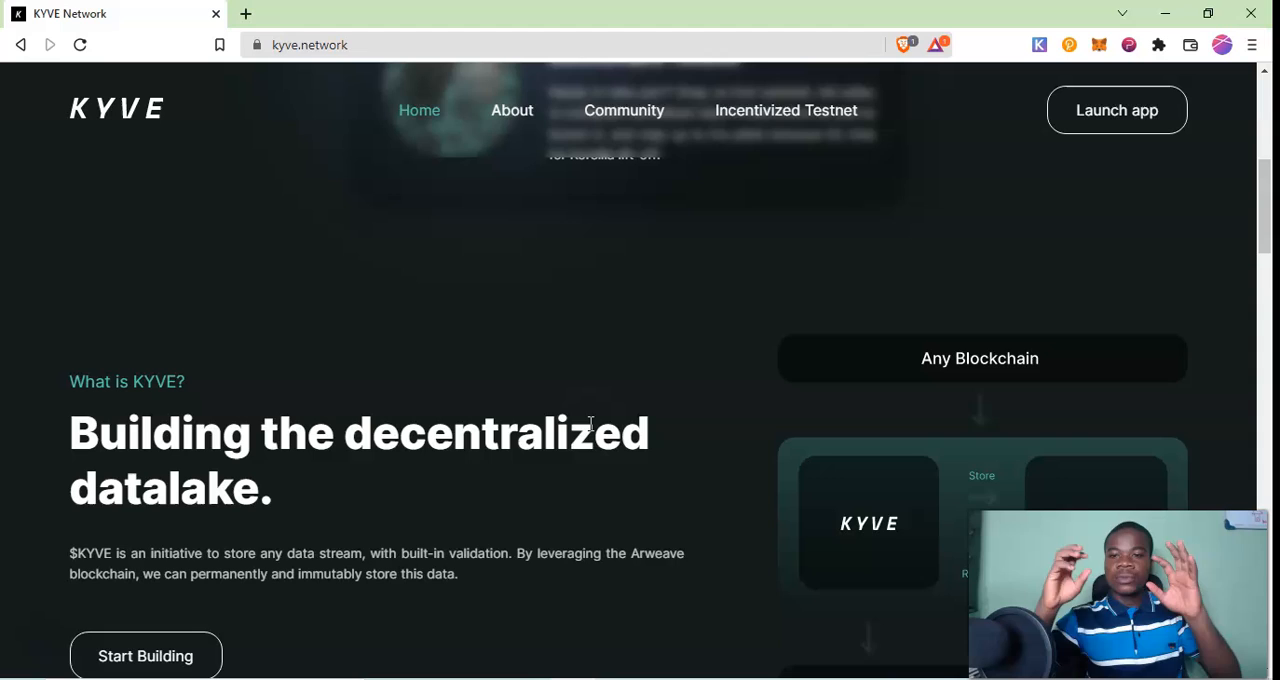
scroll("down", 3)
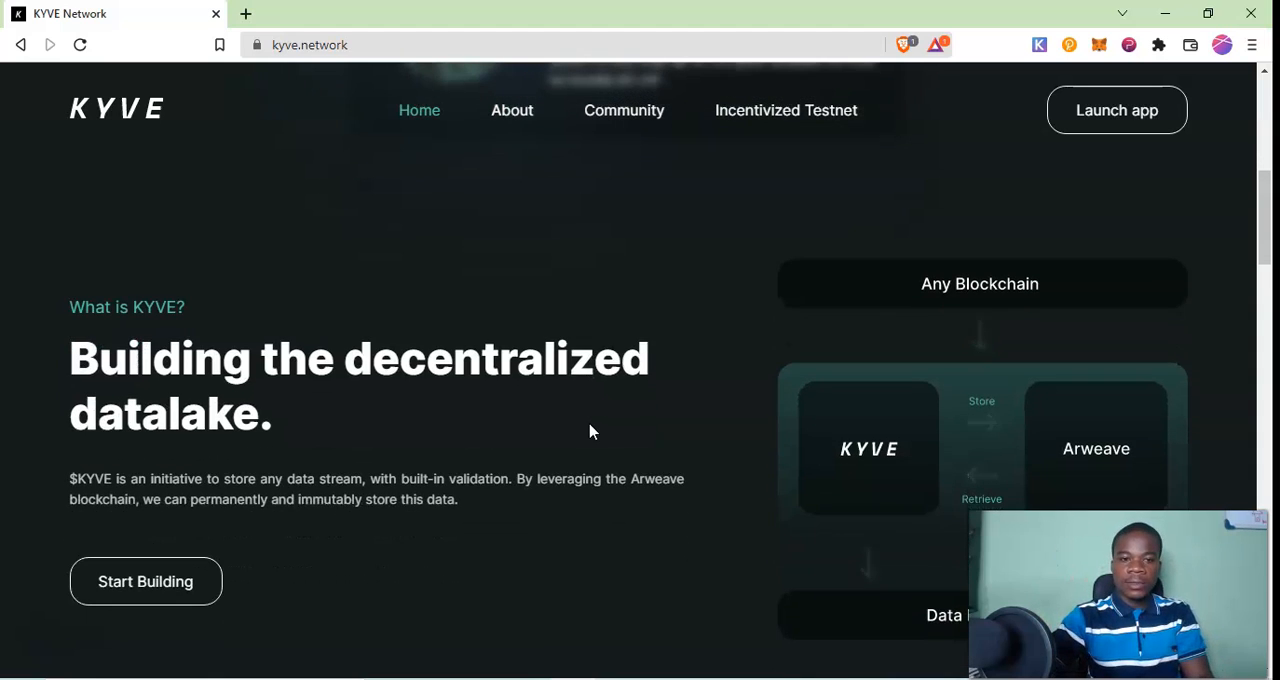
scroll("down", 3)
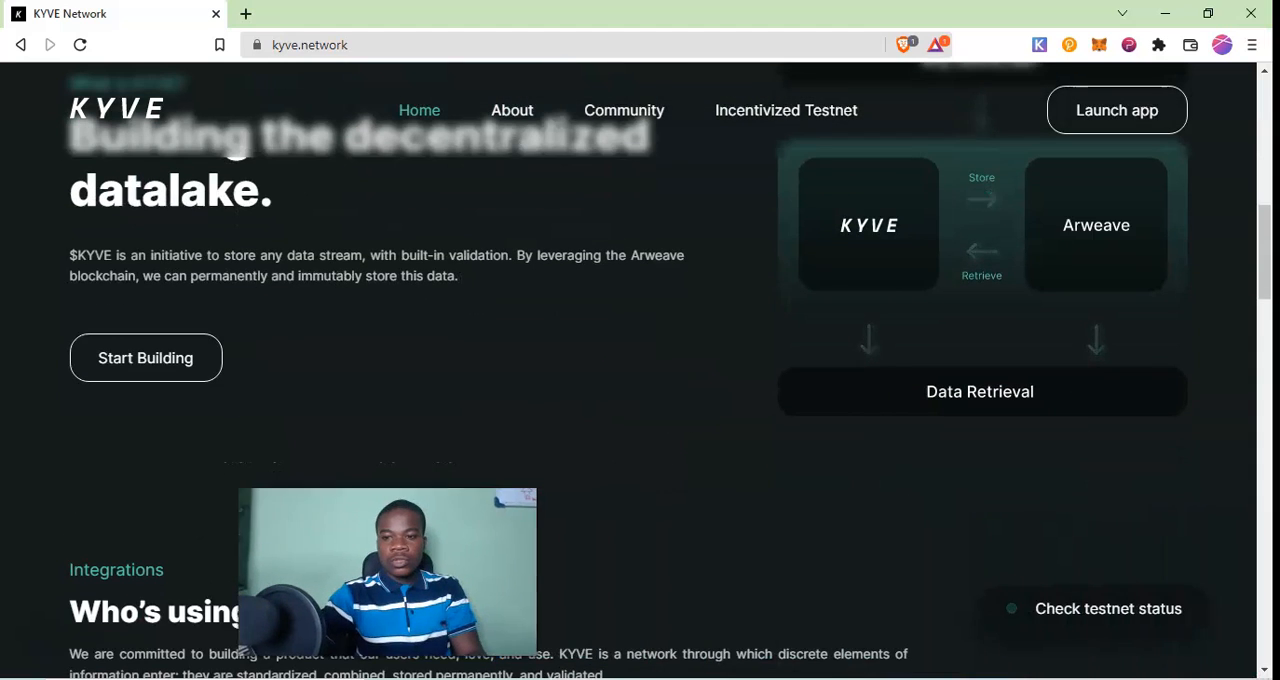
scroll("up", 3)
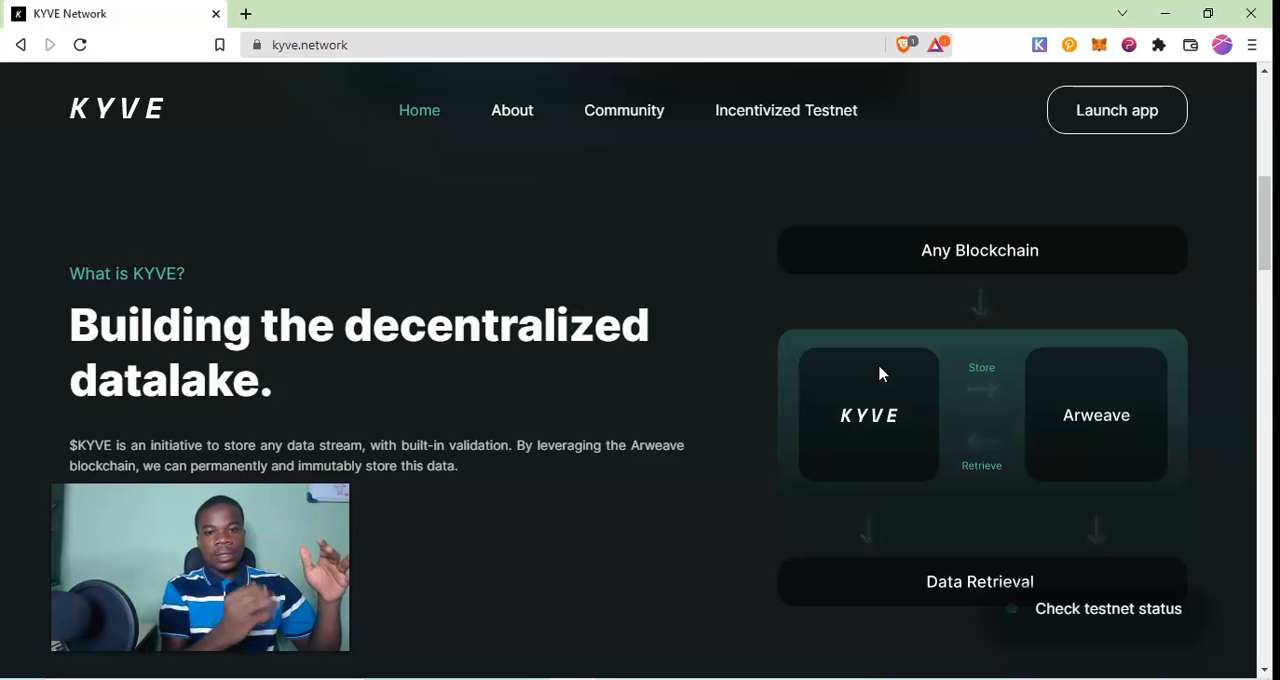
double_click(652, 445)
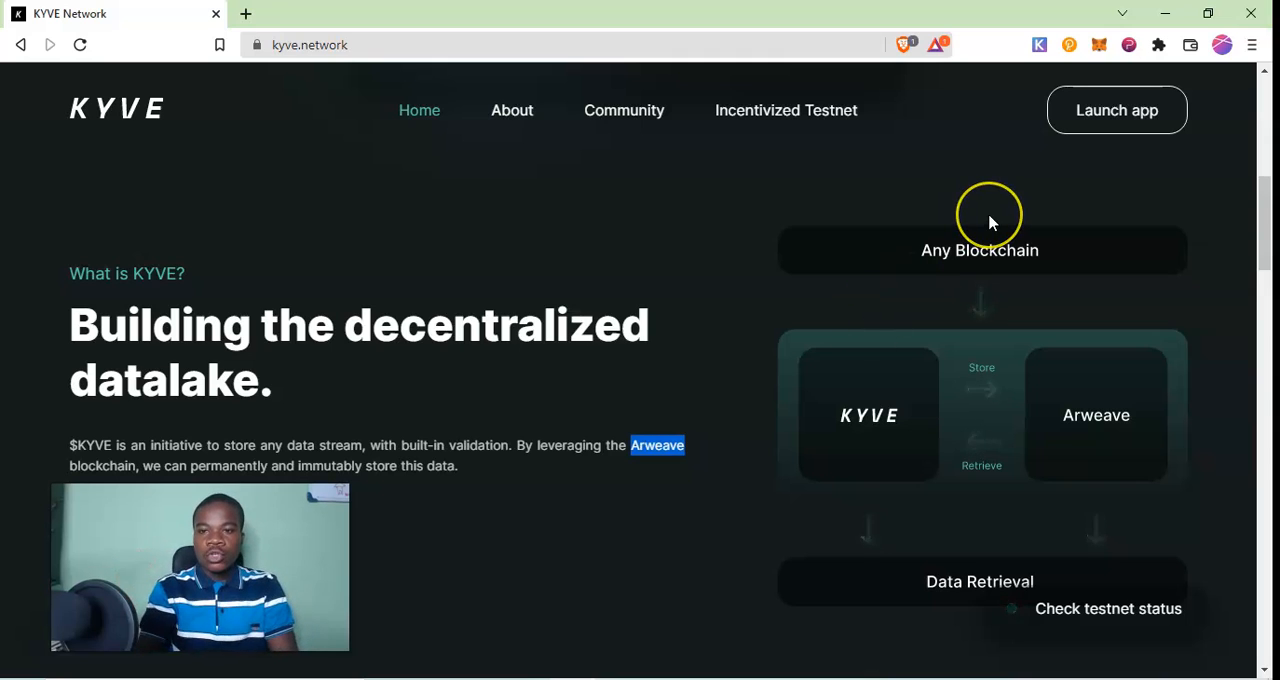
mouse_move(987, 272)
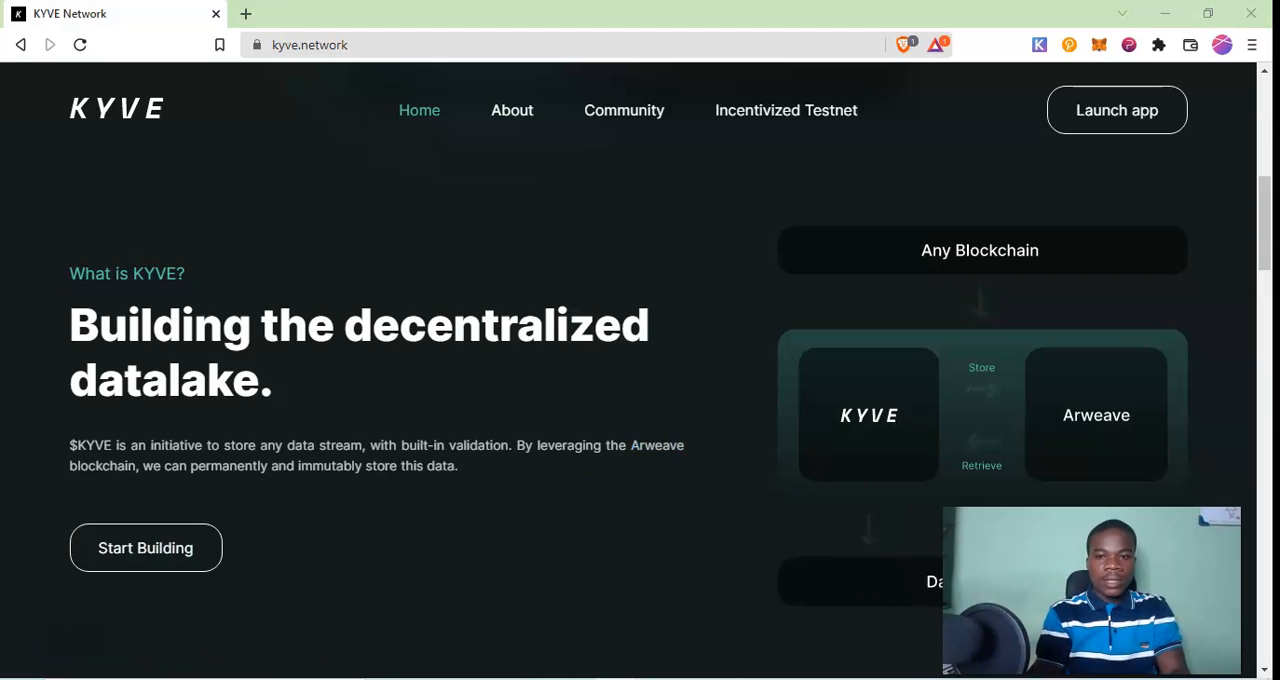
Scroll past the 'Who's using KYVE?' logos to the KYVE network and DAO Governance cards
scroll("down", 3)
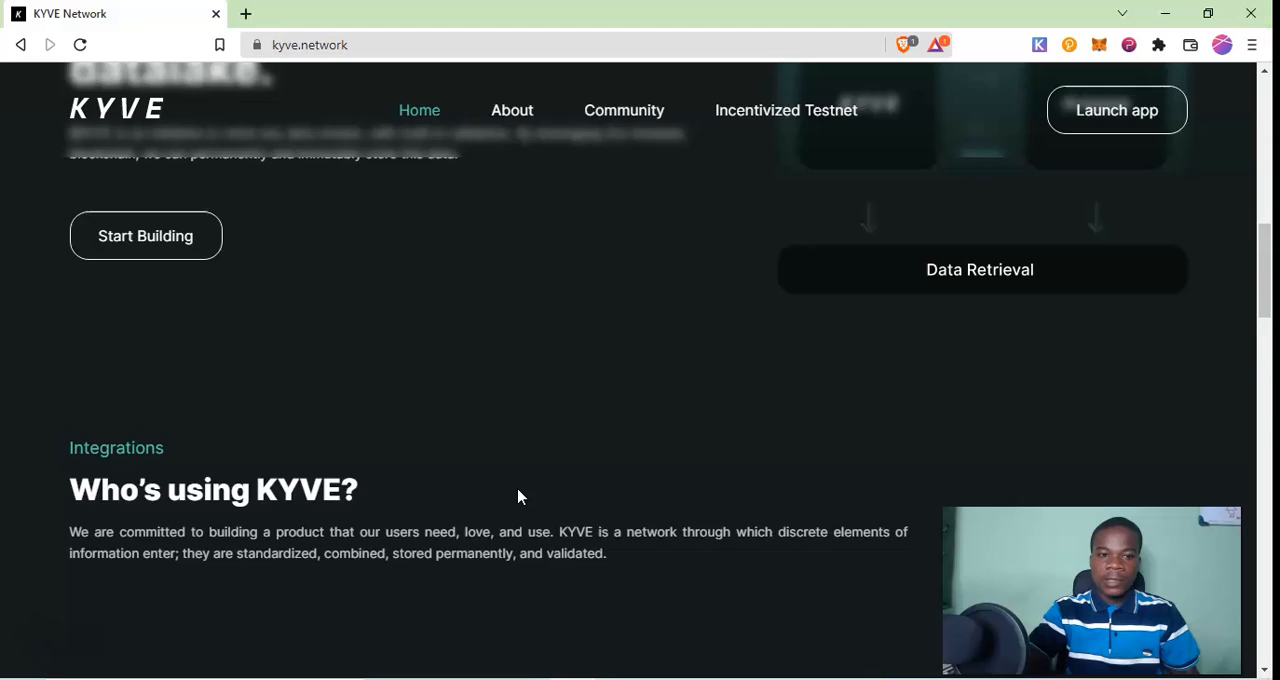
scroll("down", 3)
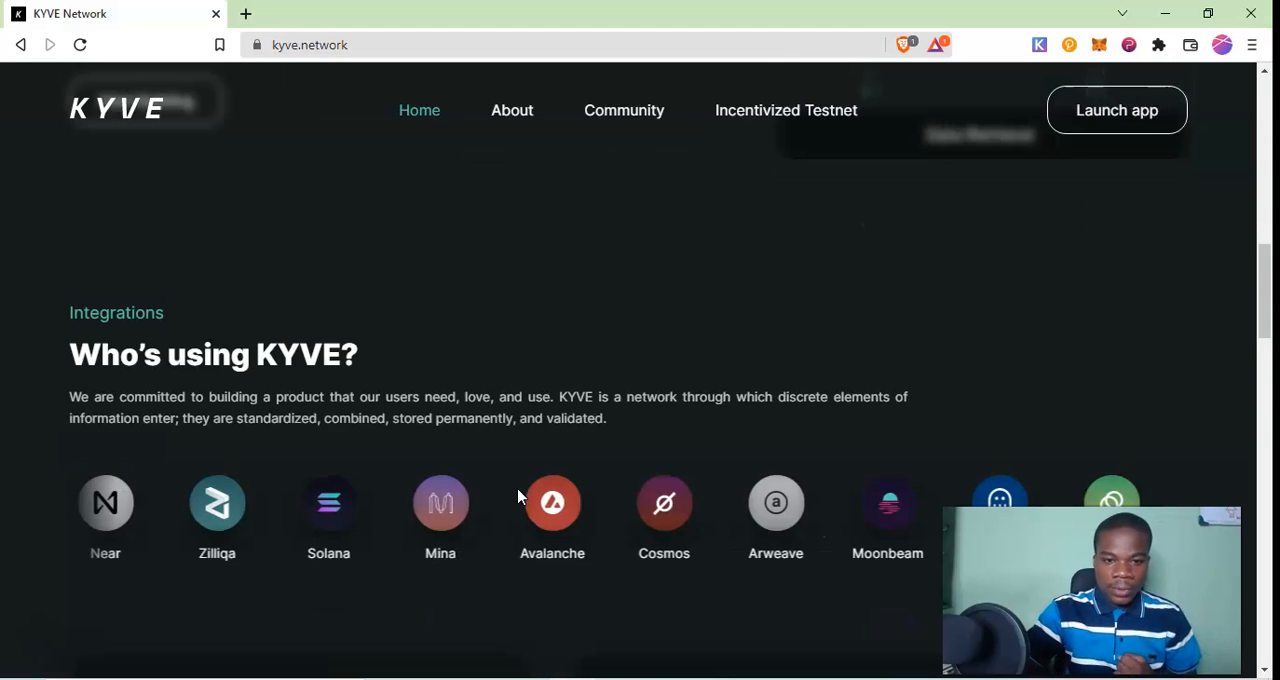
scroll("down", 3)
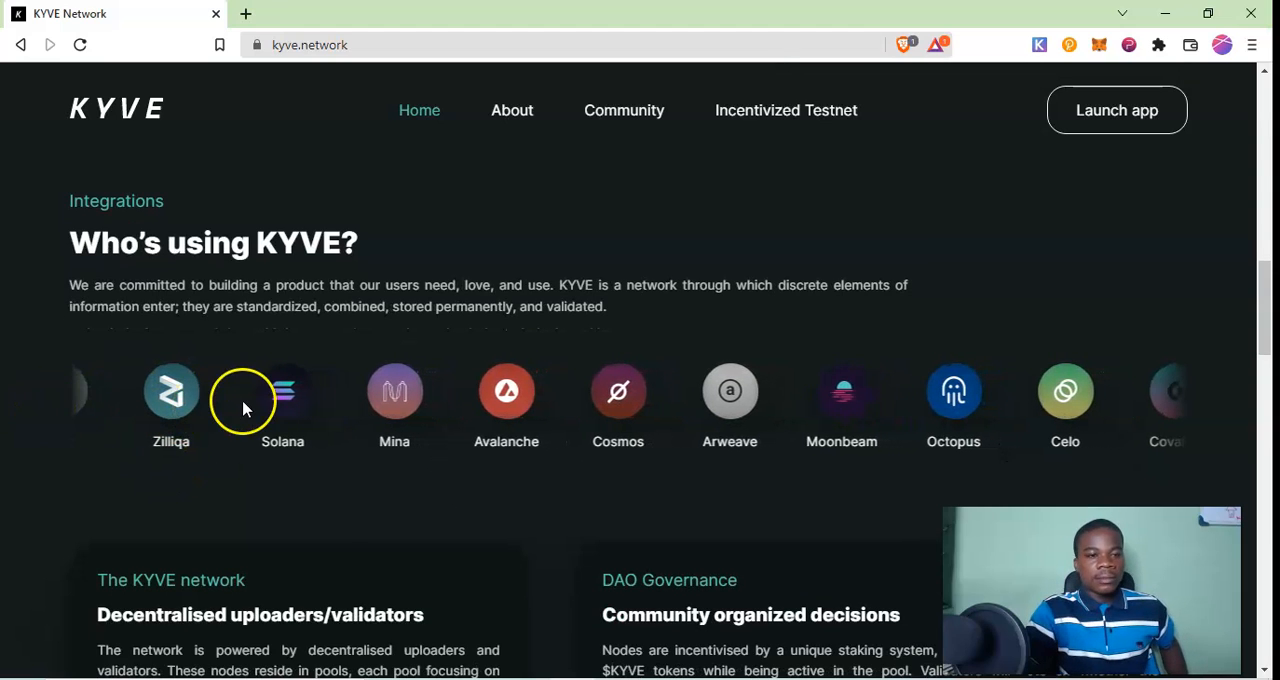
mouse_move(394, 391)
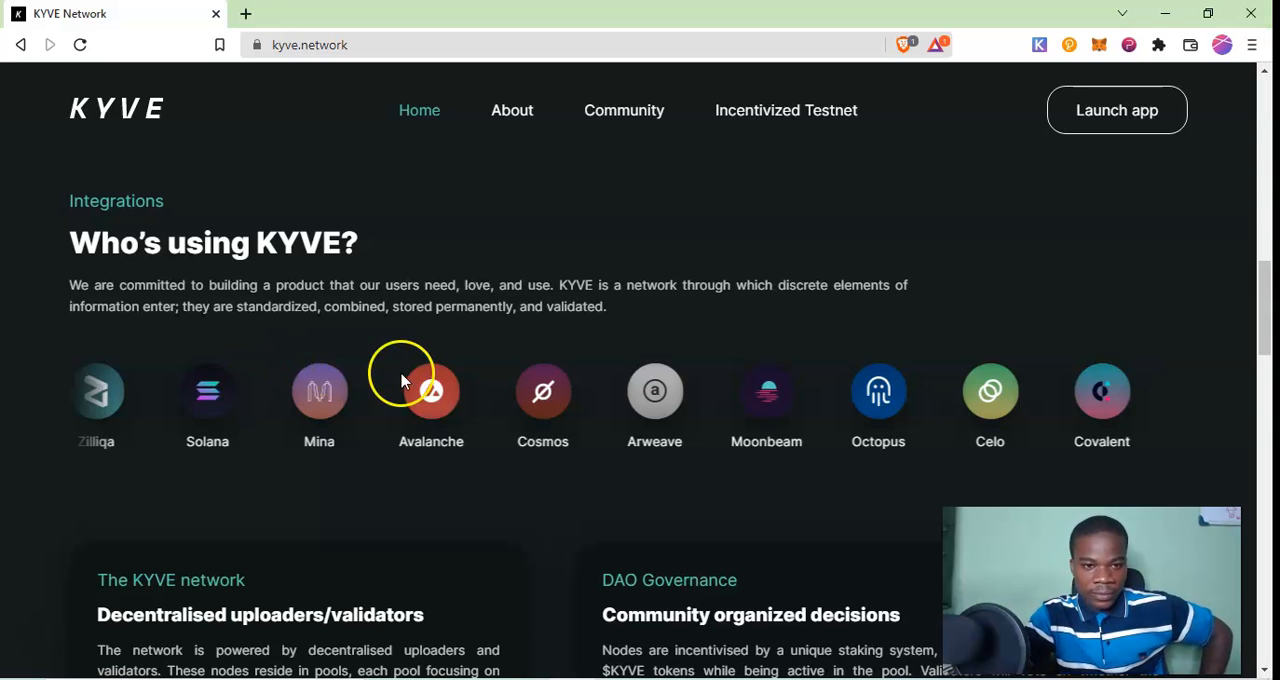
scroll("down", 3)
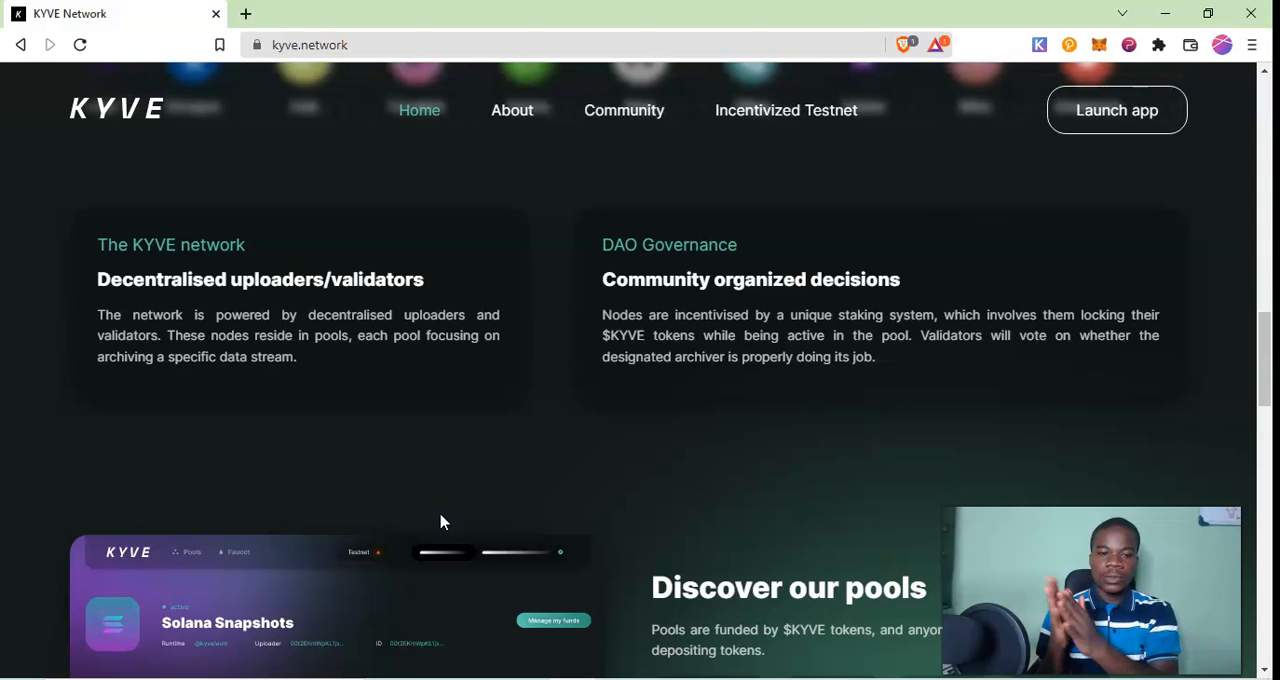
Scroll down to 'Discover our pools' with the Solana Snapshots dashboard preview
scroll("down", 3)
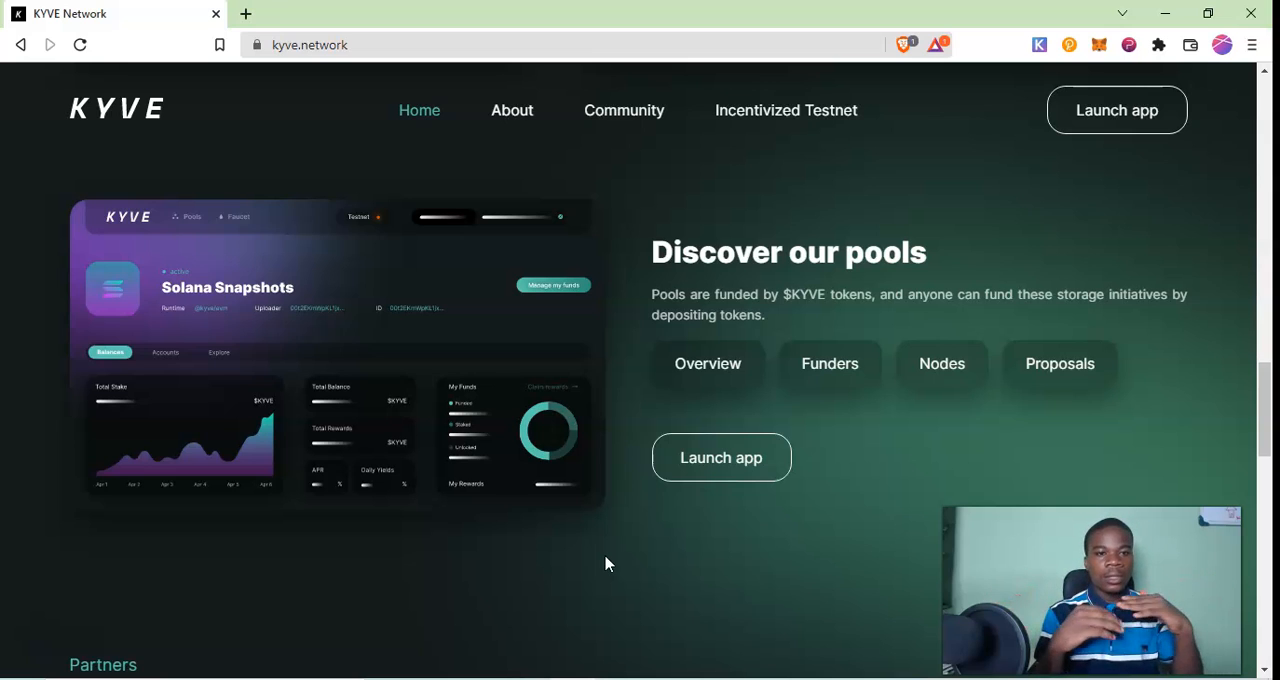
mouse_move(228, 300)
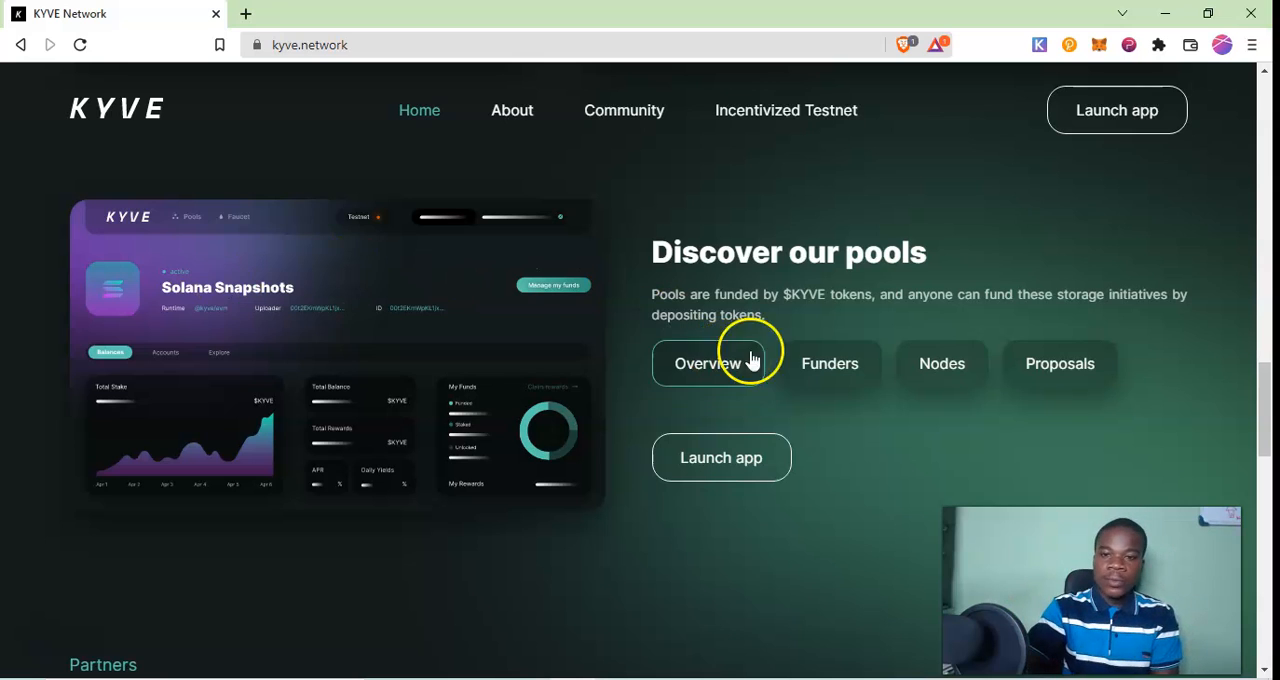
View the Funders explanation of maximum funders, funding slots and minimum funding amount, twice
left_click(830, 363)
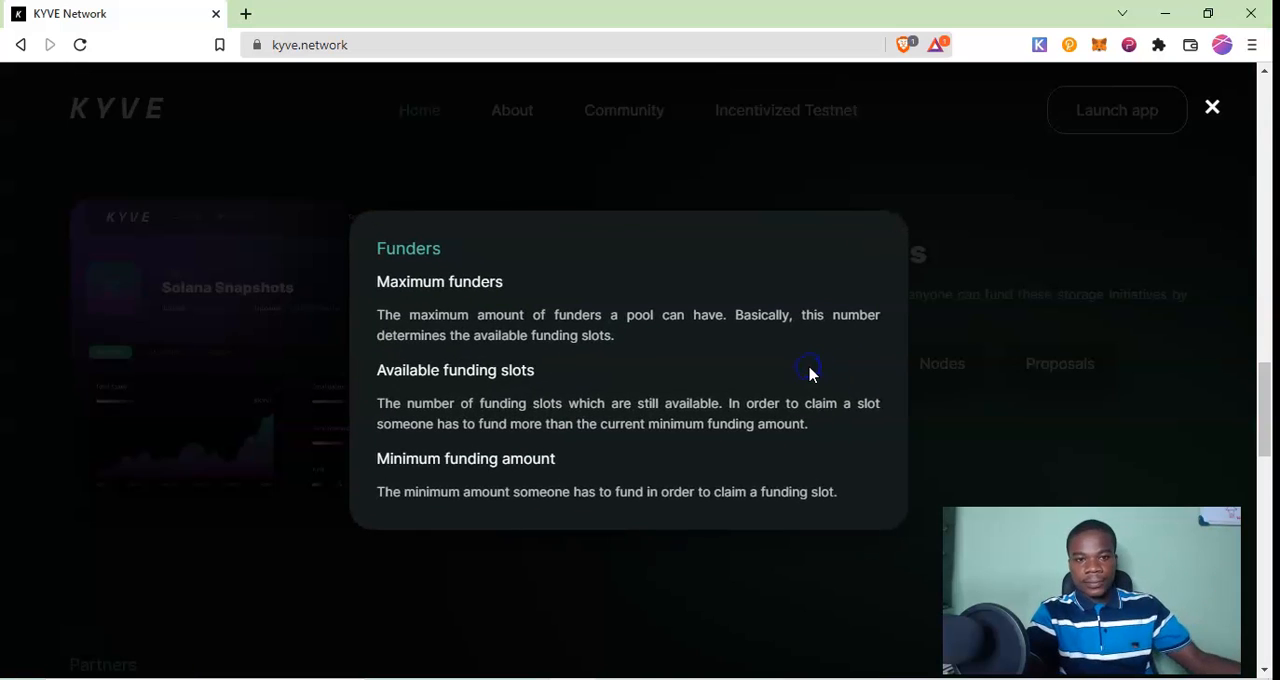
mouse_move(1035, 357)
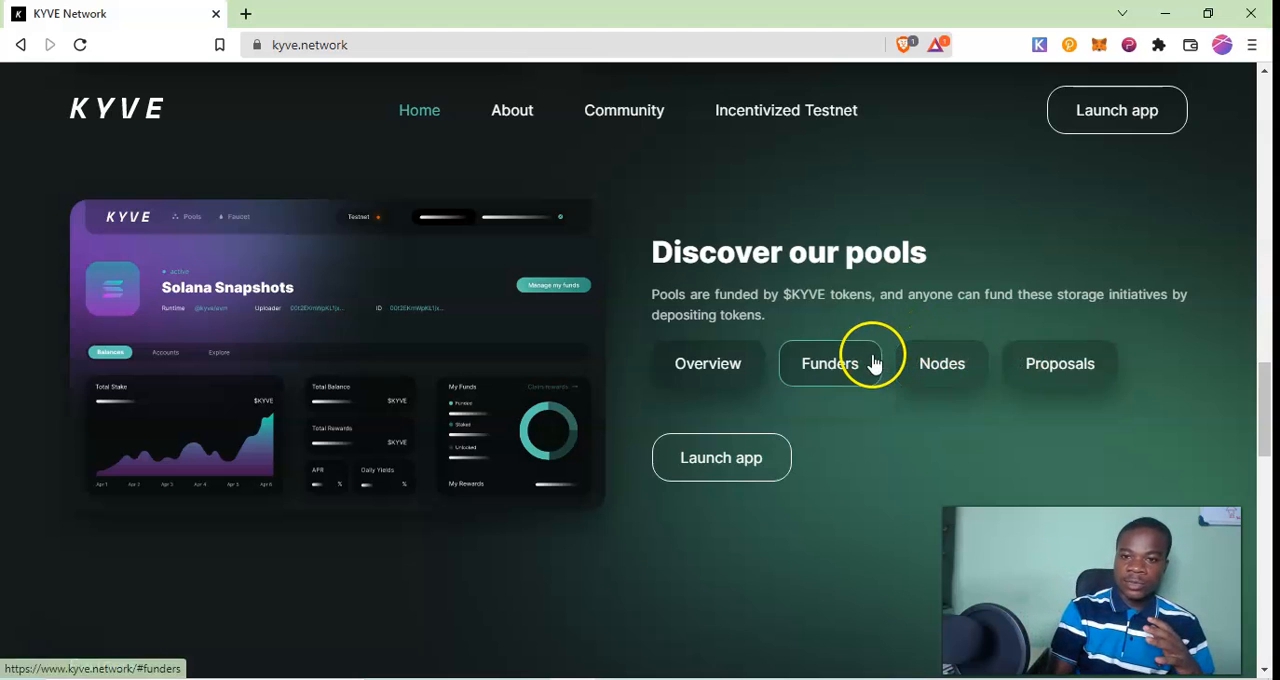
left_click(829, 363)
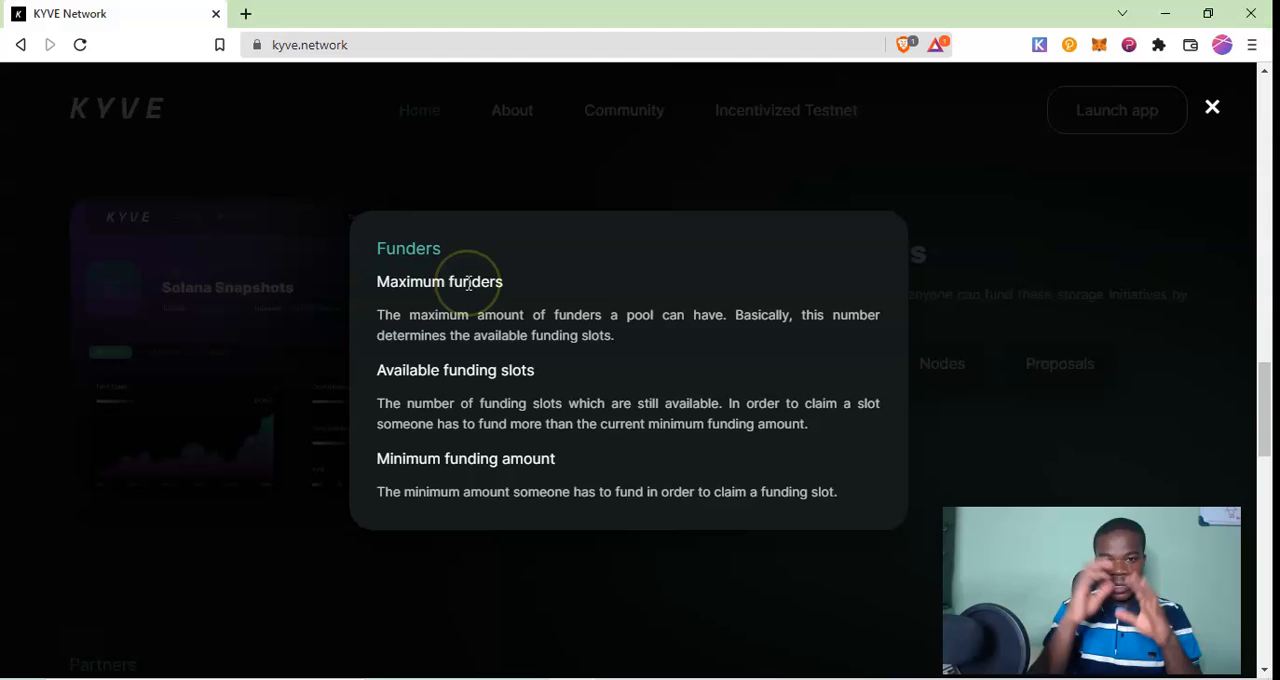
mouse_move(662, 427)
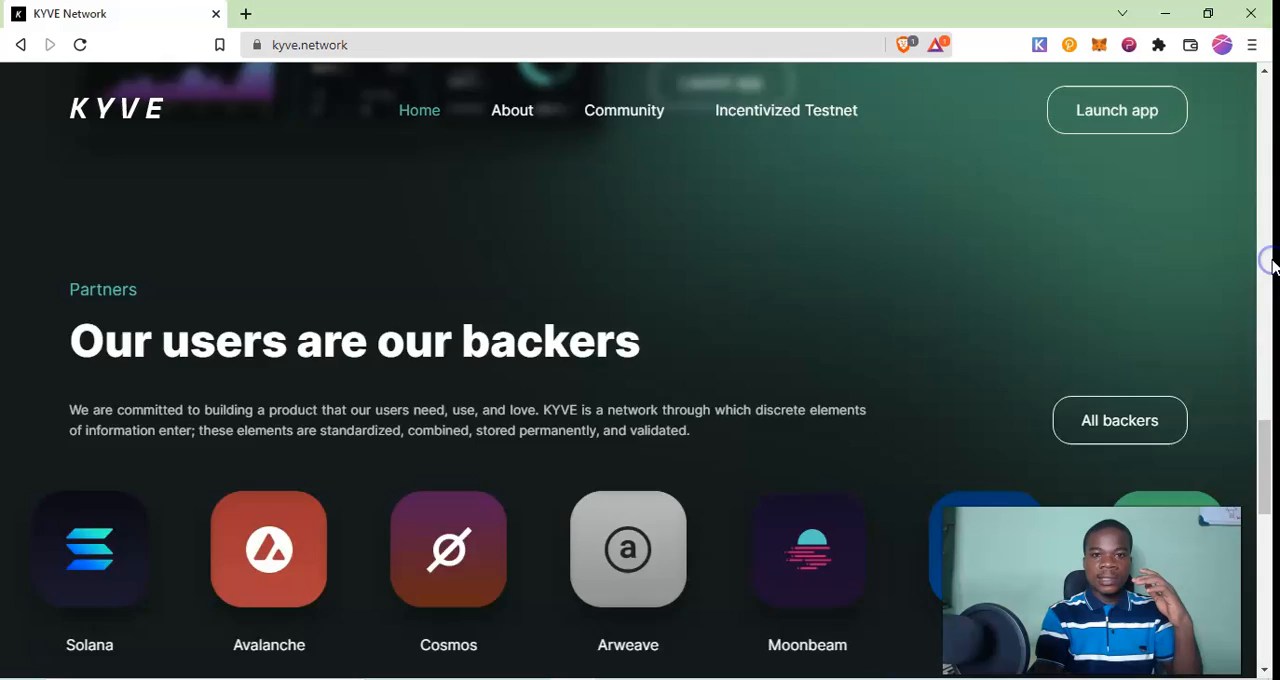
Scroll to the Decentralised uploaders/validators card and highlight the word 'uploaders'
scroll("down", 3)
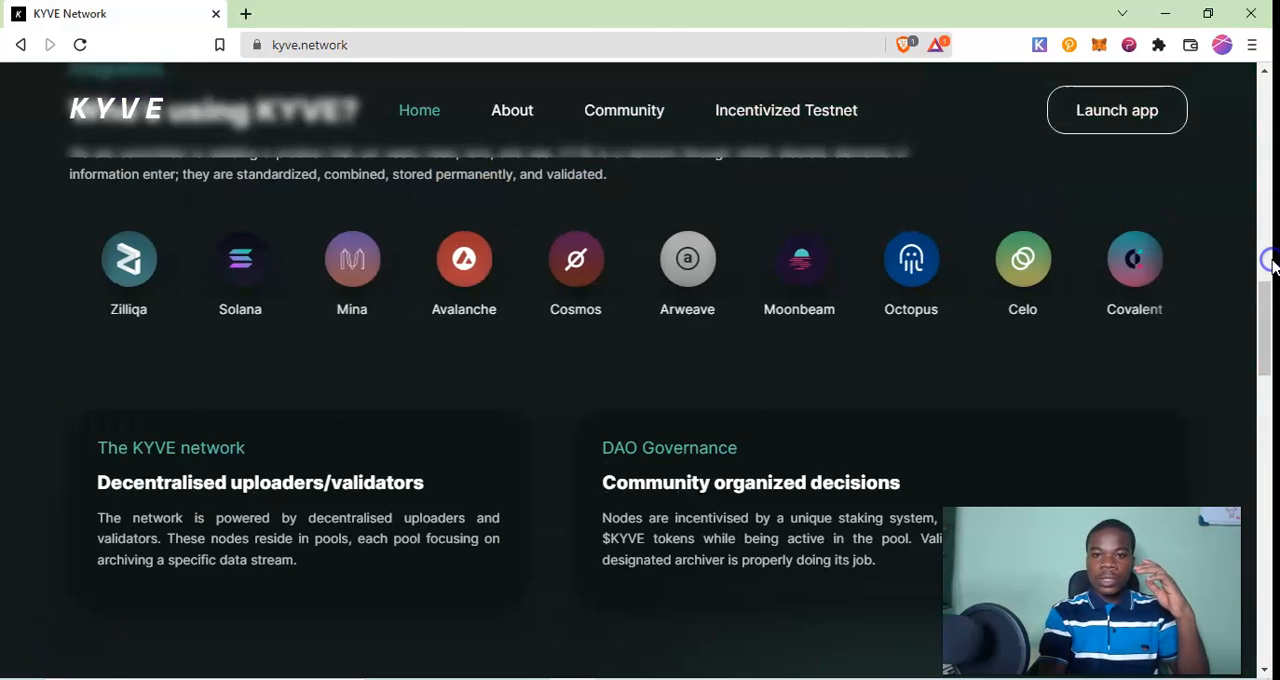
scroll("up", 3)
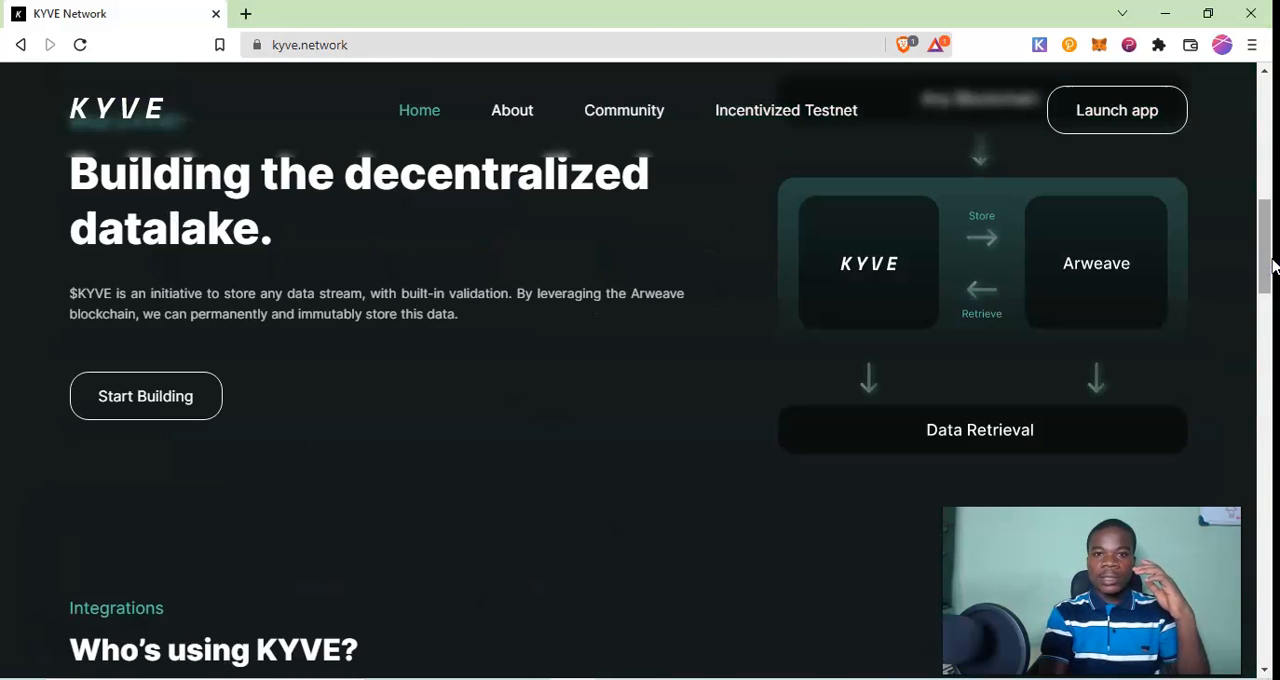
scroll("down", 3)
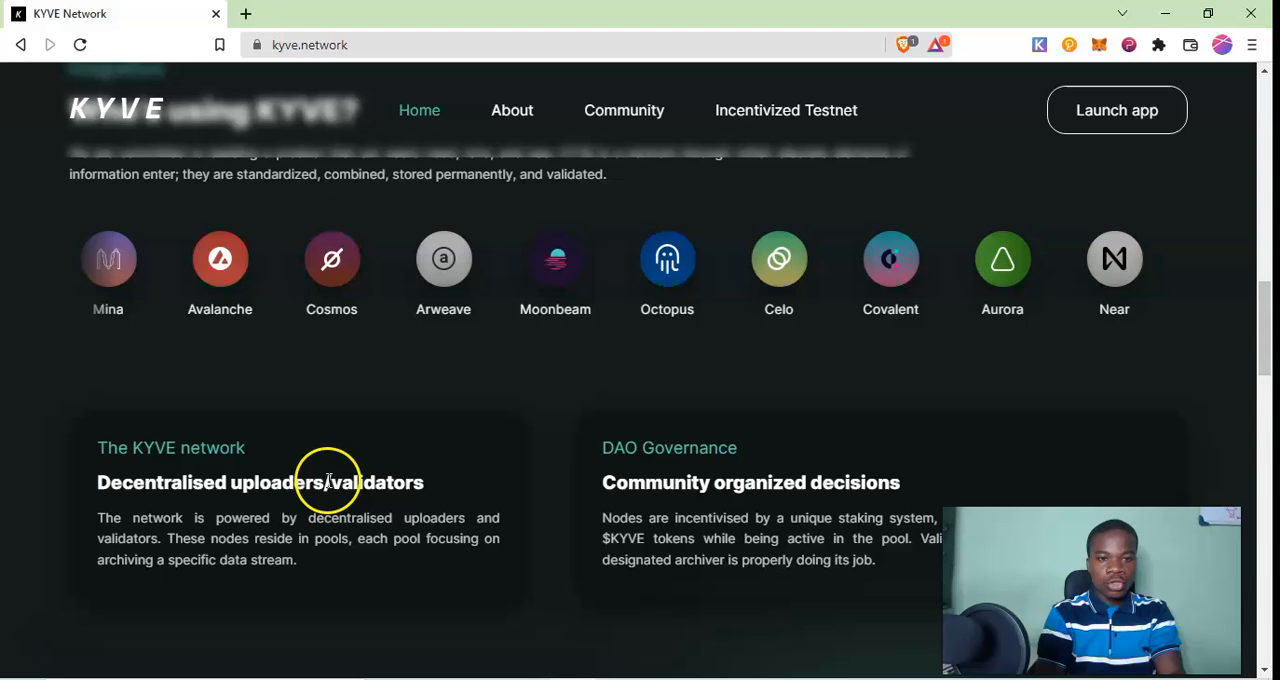
double_click(278, 483)
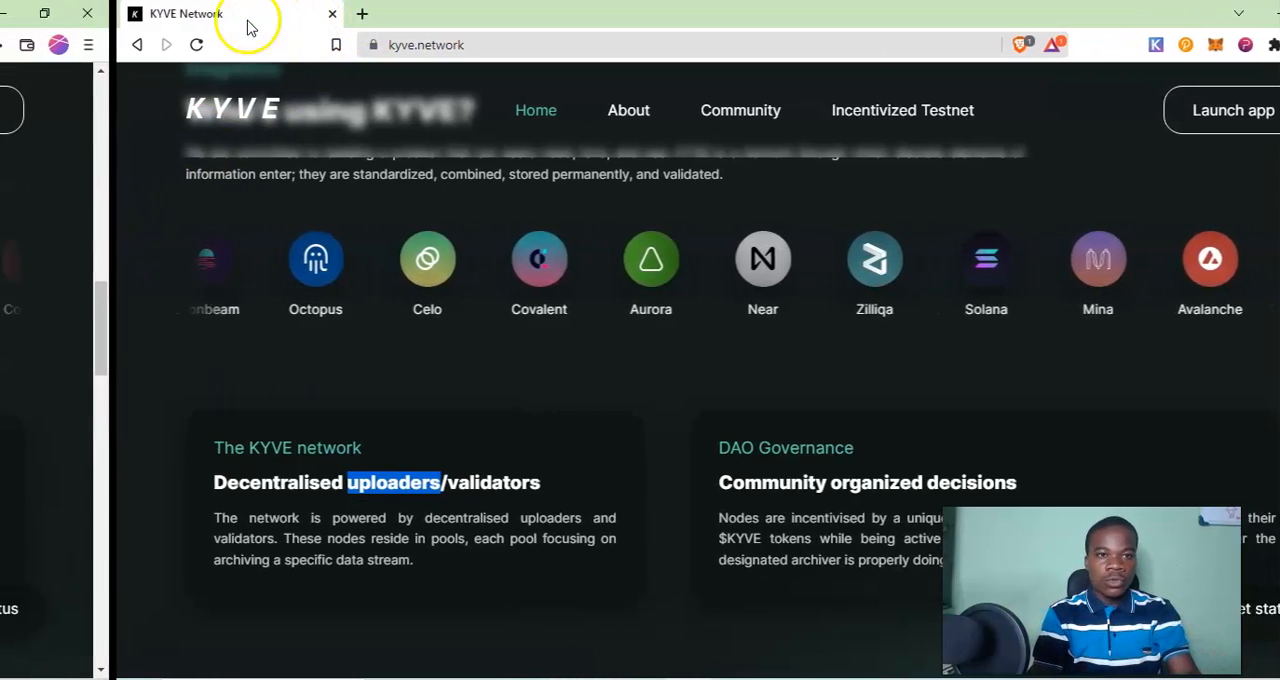
Open the top Latest Transactions hash on Etherscan in its own tab
left_click(361, 13)
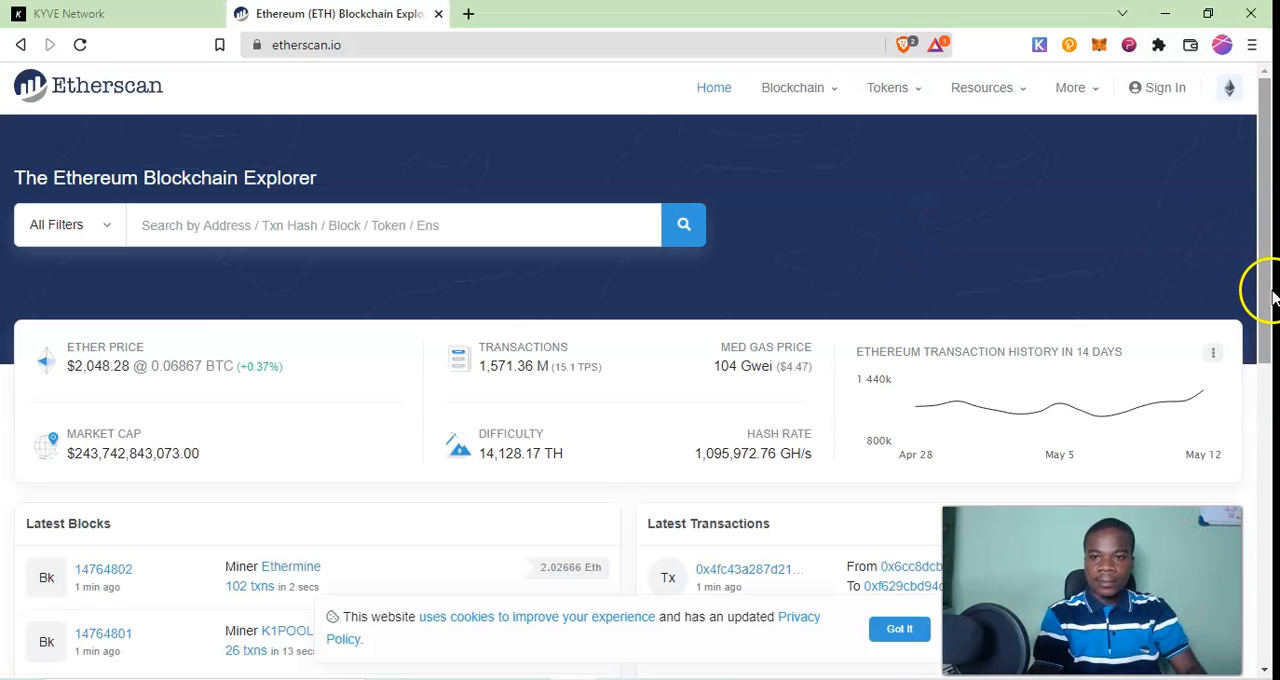
scroll("down", 3)
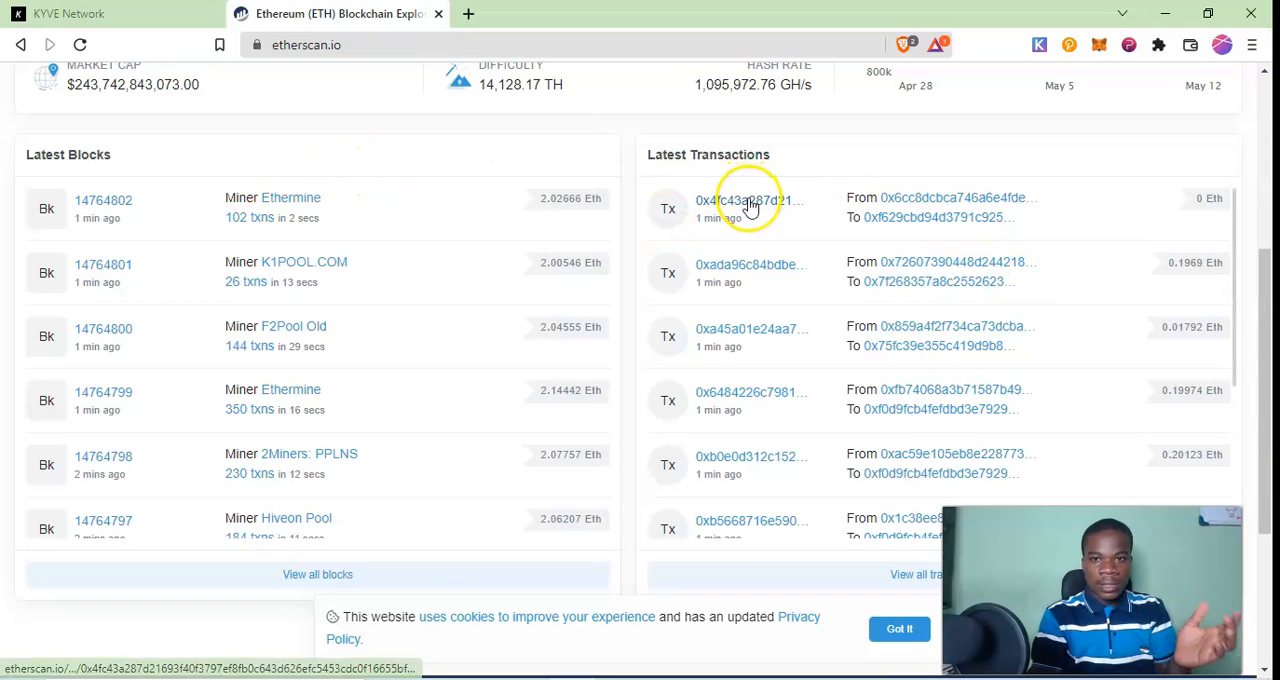
left_click(745, 200)
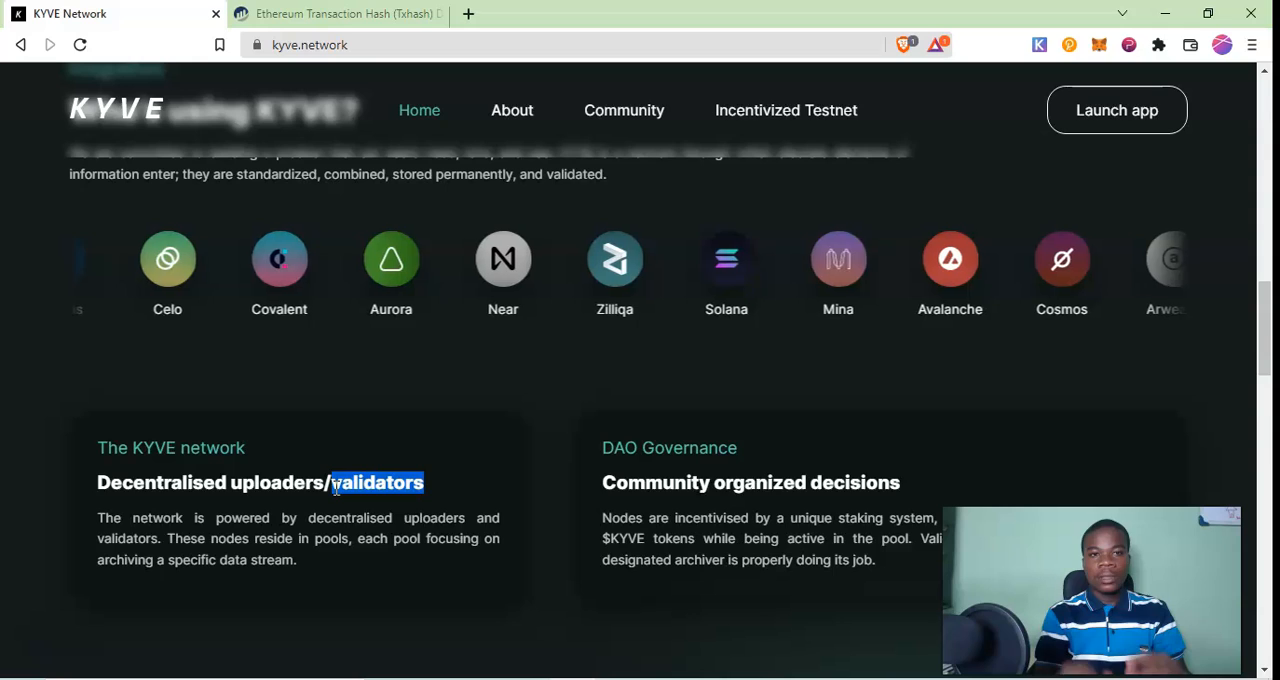
Compare the Etherscan Enjin Coin transaction details with the KYVE homepage, switching tabs back and forth
left_click(340, 14)
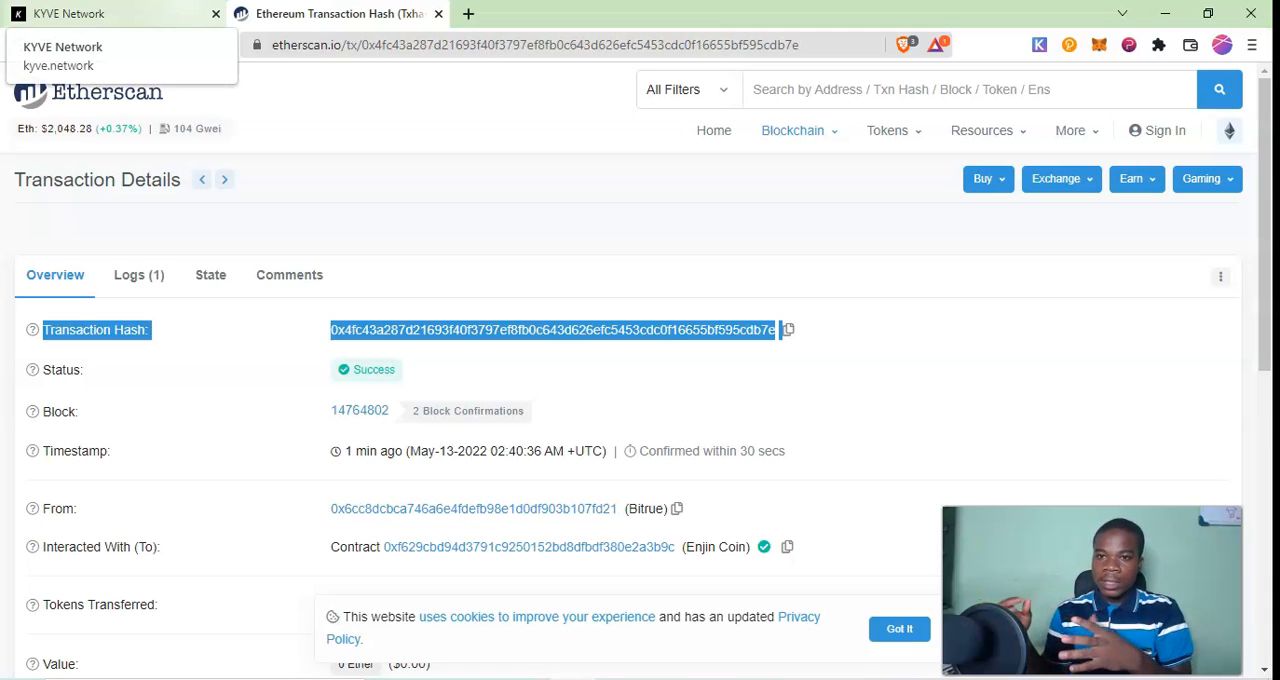
left_click(115, 15)
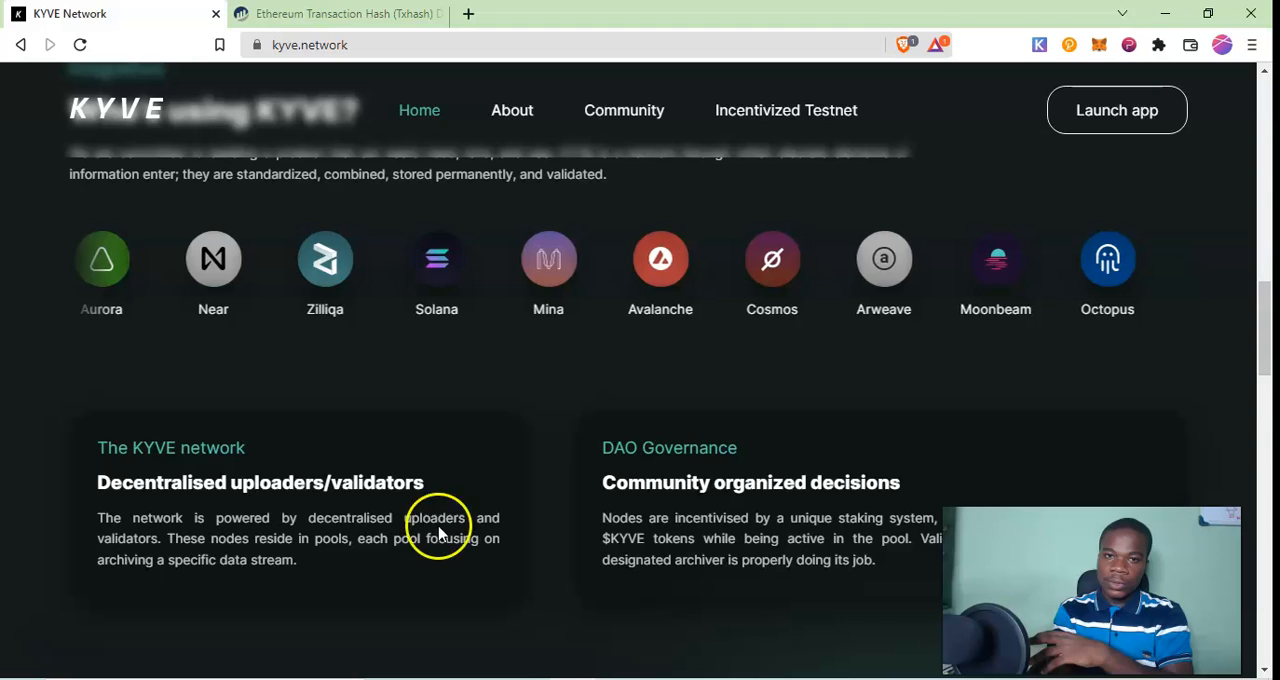
left_click(340, 14)
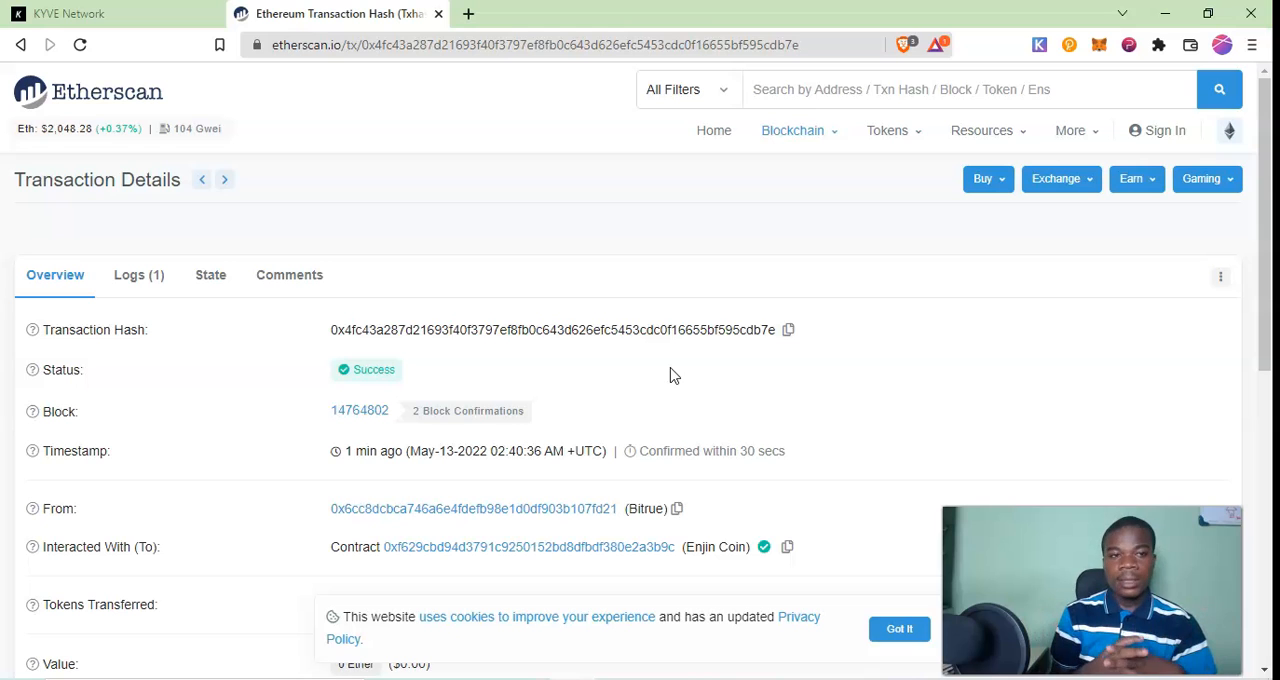
left_click(100, 12)
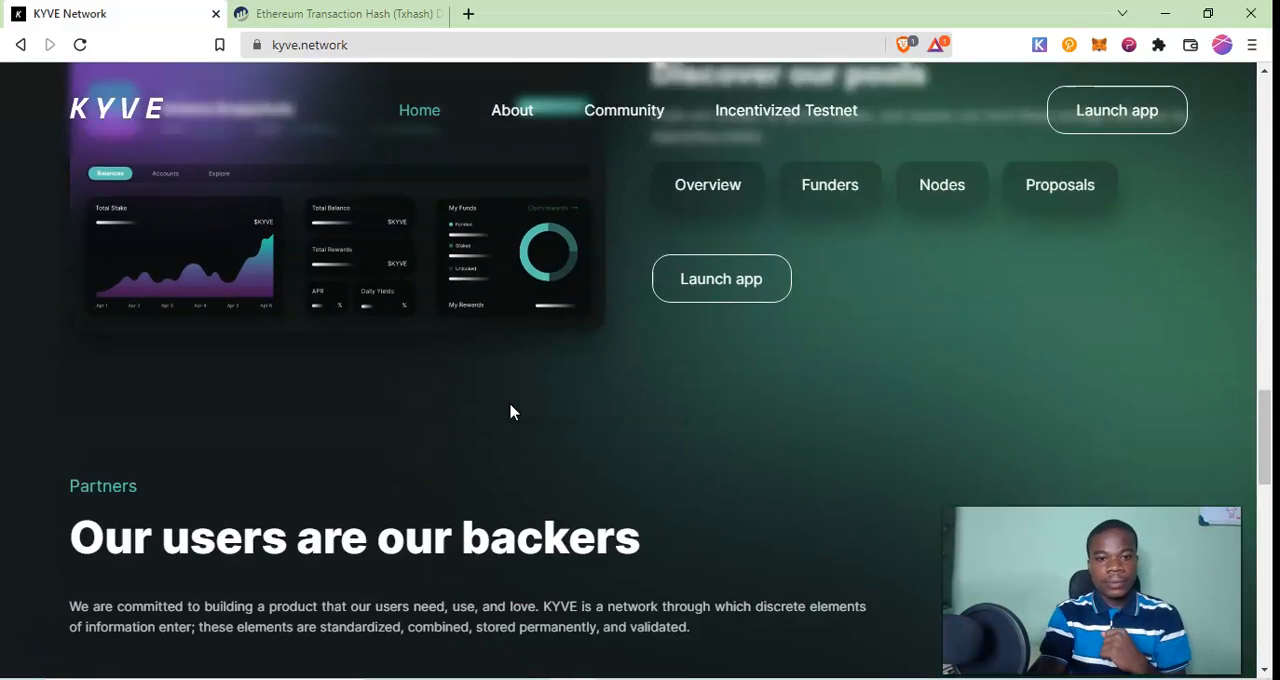
Scroll past Partners and 'Need more help' to the footer and follow the Tokenomics link
scroll("down", 3)
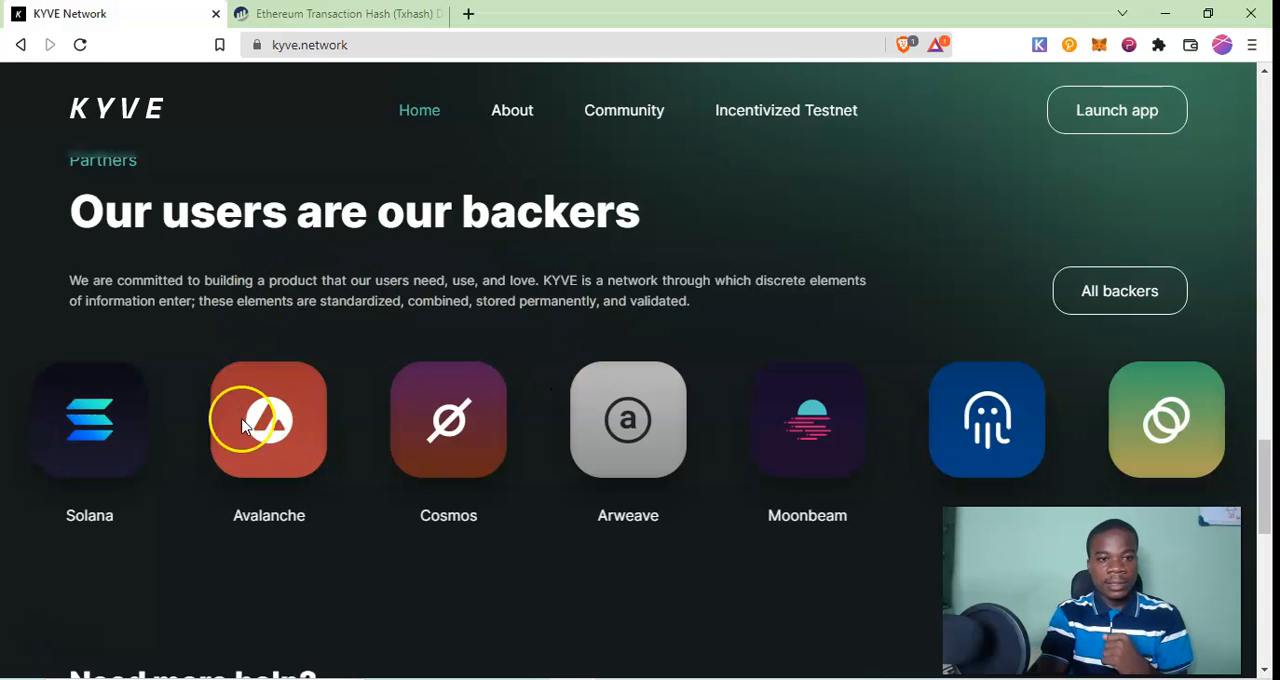
mouse_move(30, 435)
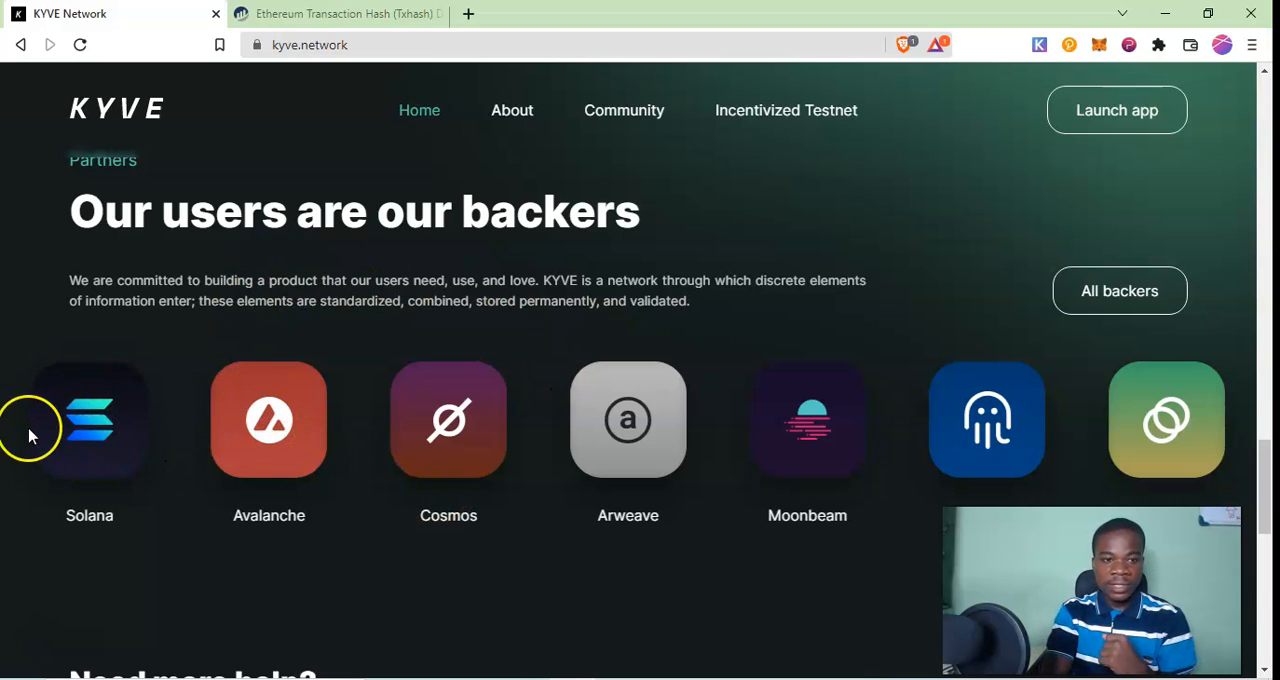
mouse_move(592, 593)
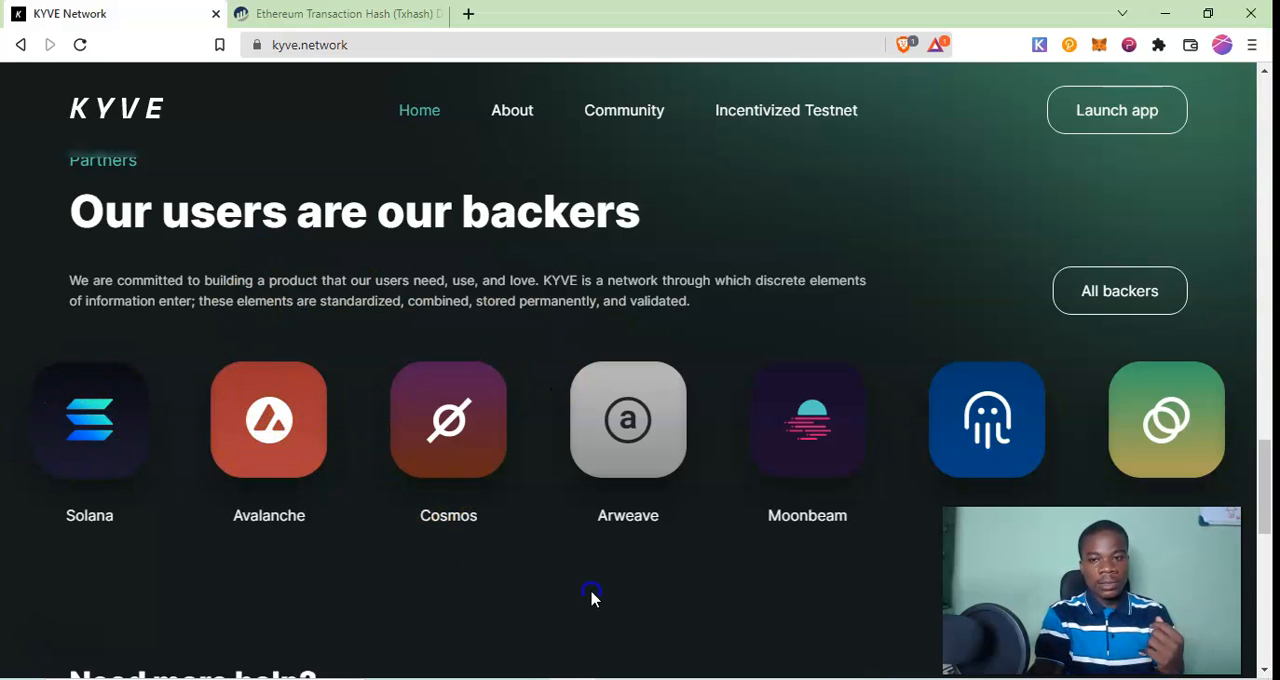
scroll("down", 3)
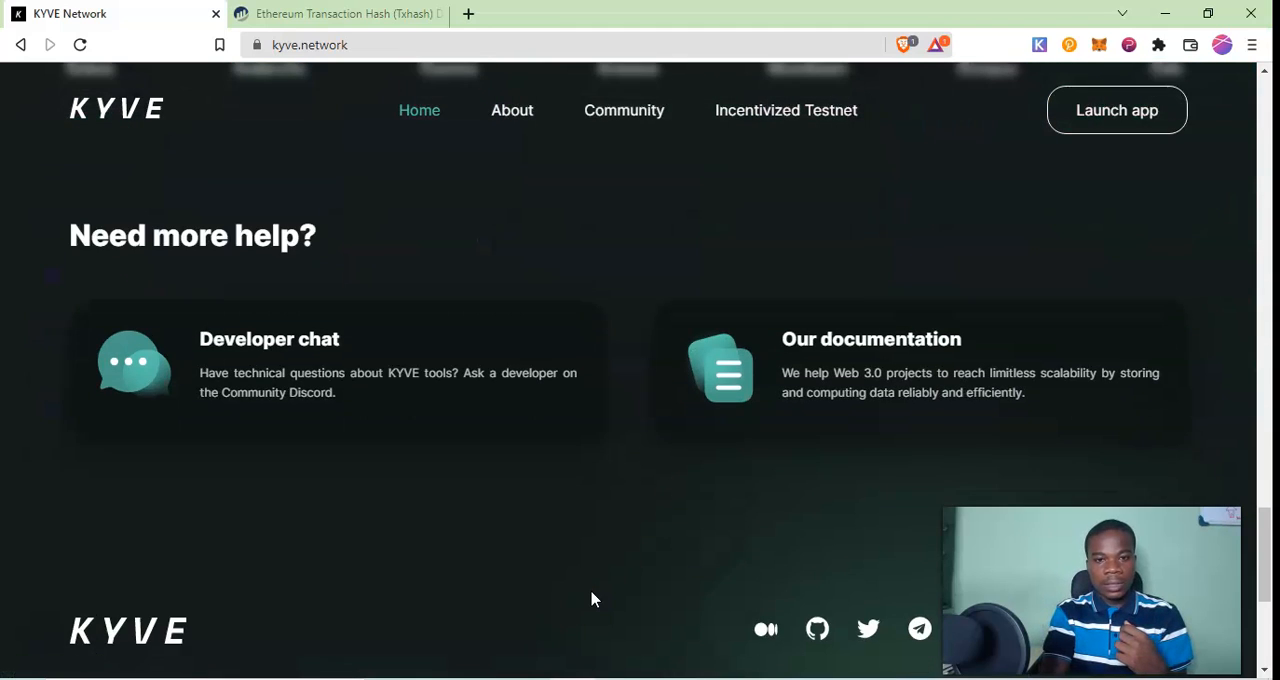
scroll("down", 3)
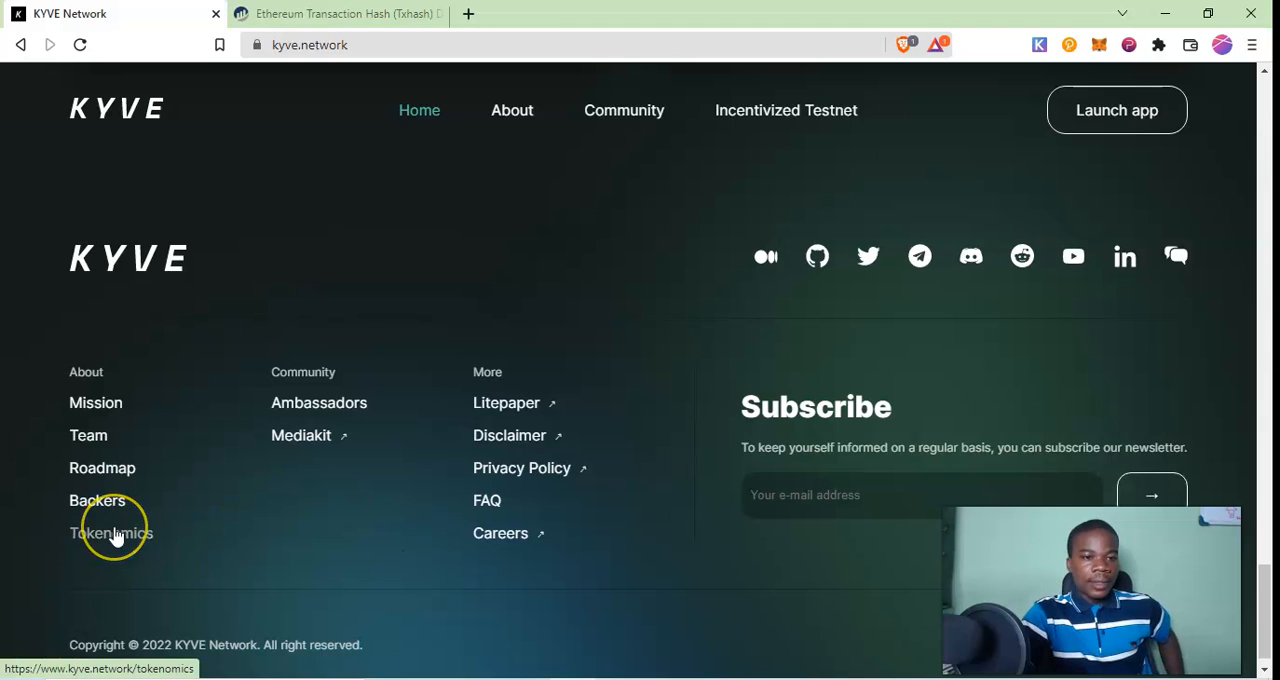
left_click(110, 532)
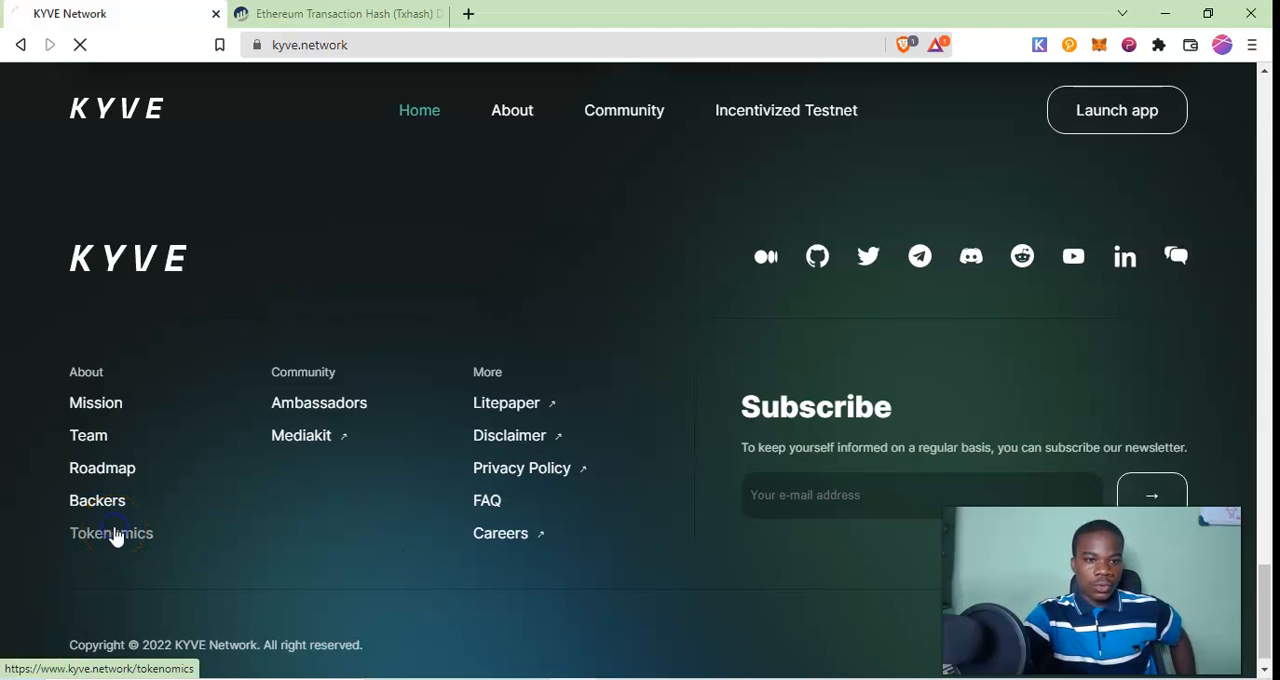
Load the Tokenomics page and highlight the Funding card's description
left_click(111, 532)
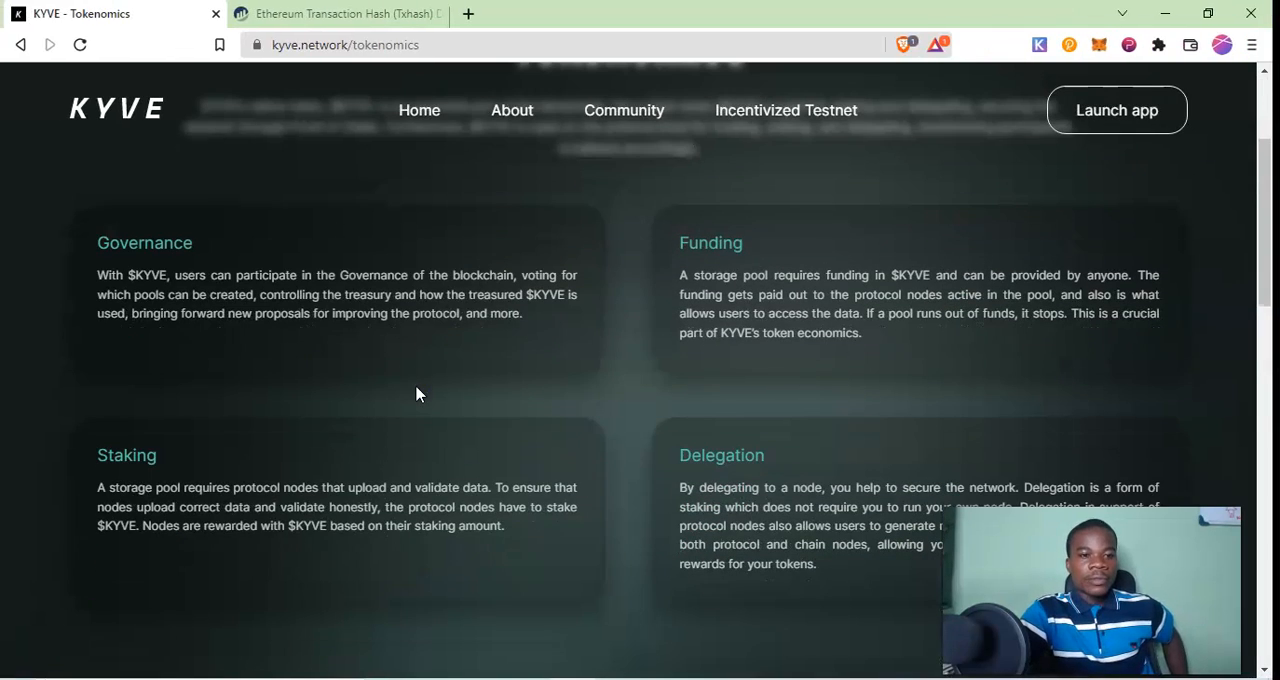
mouse_move(158, 318)
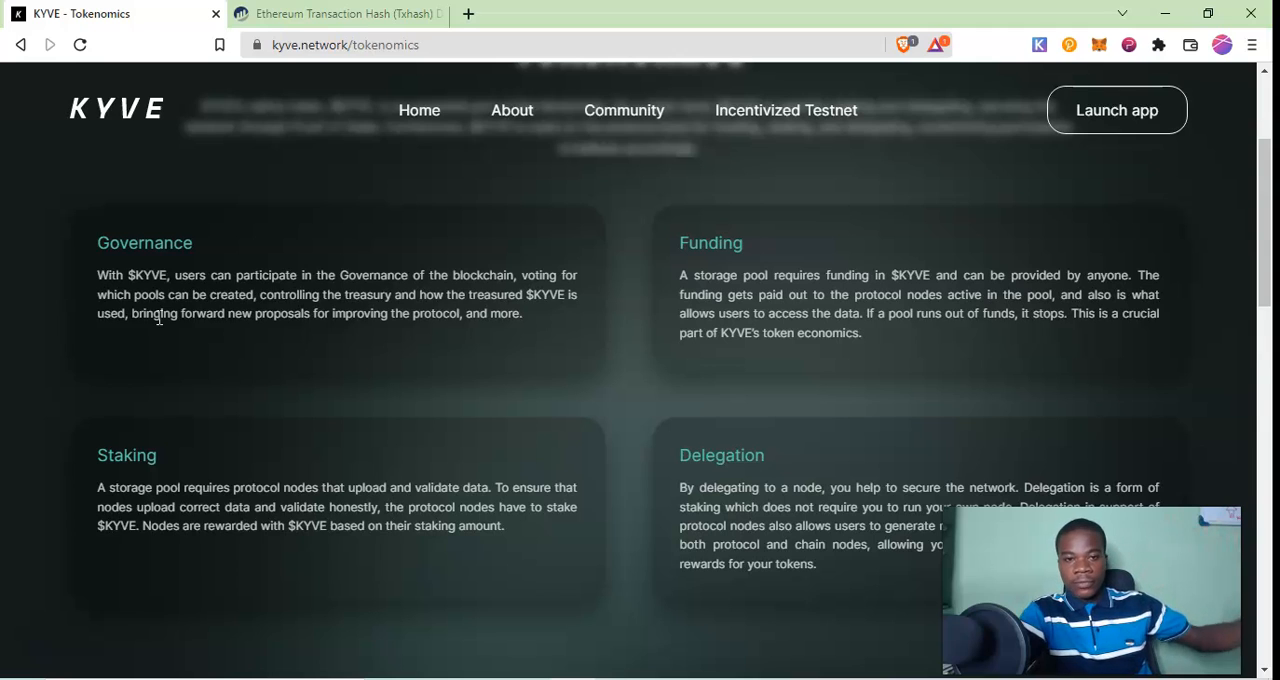
mouse_move(520, 343)
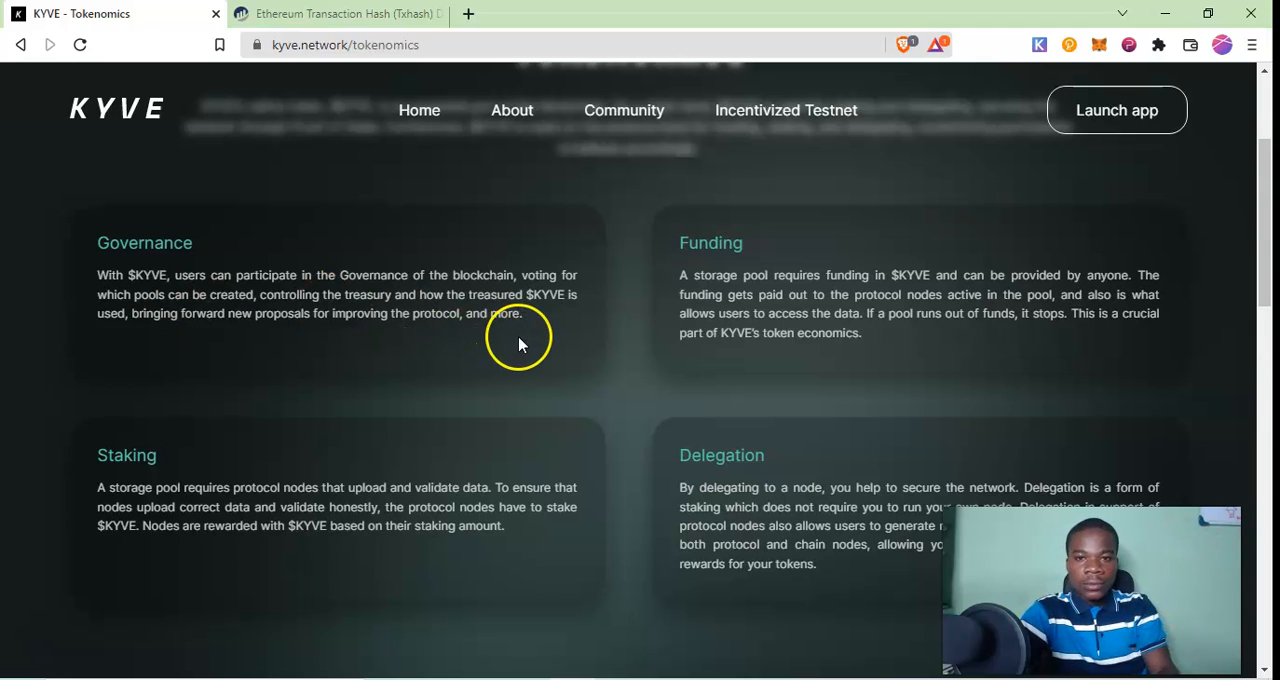
left_click_drag(680, 275, 860, 333)
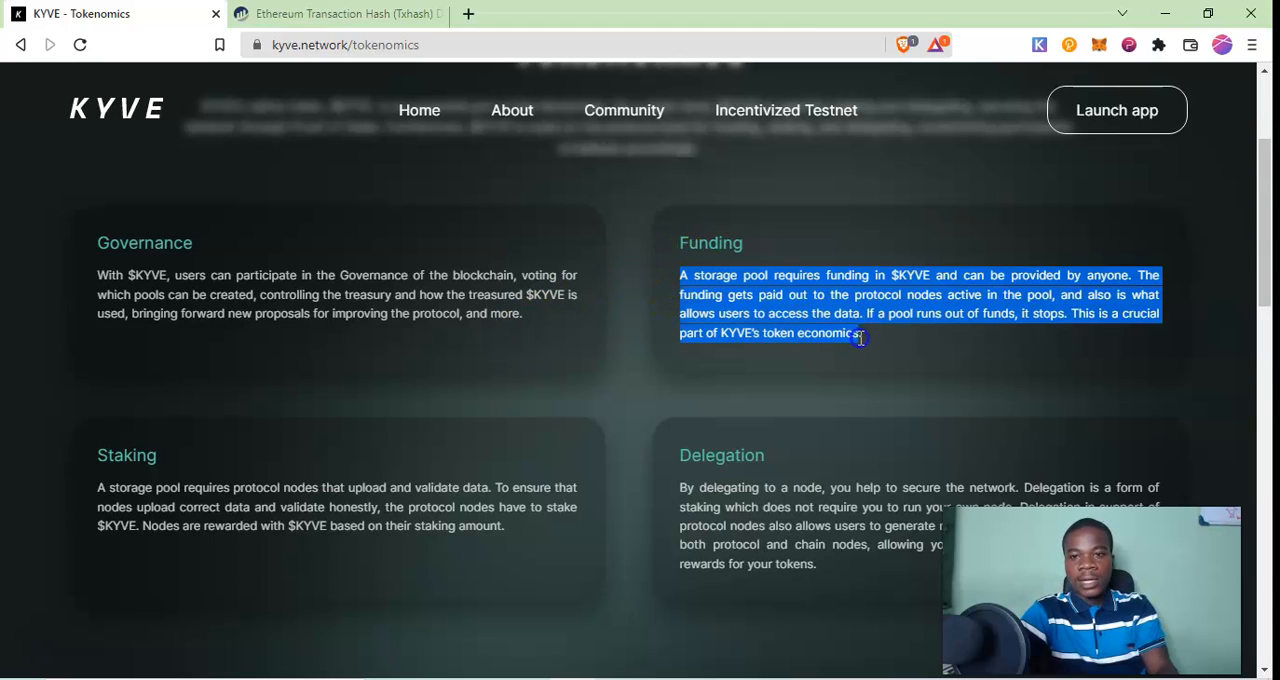
mouse_move(864, 344)
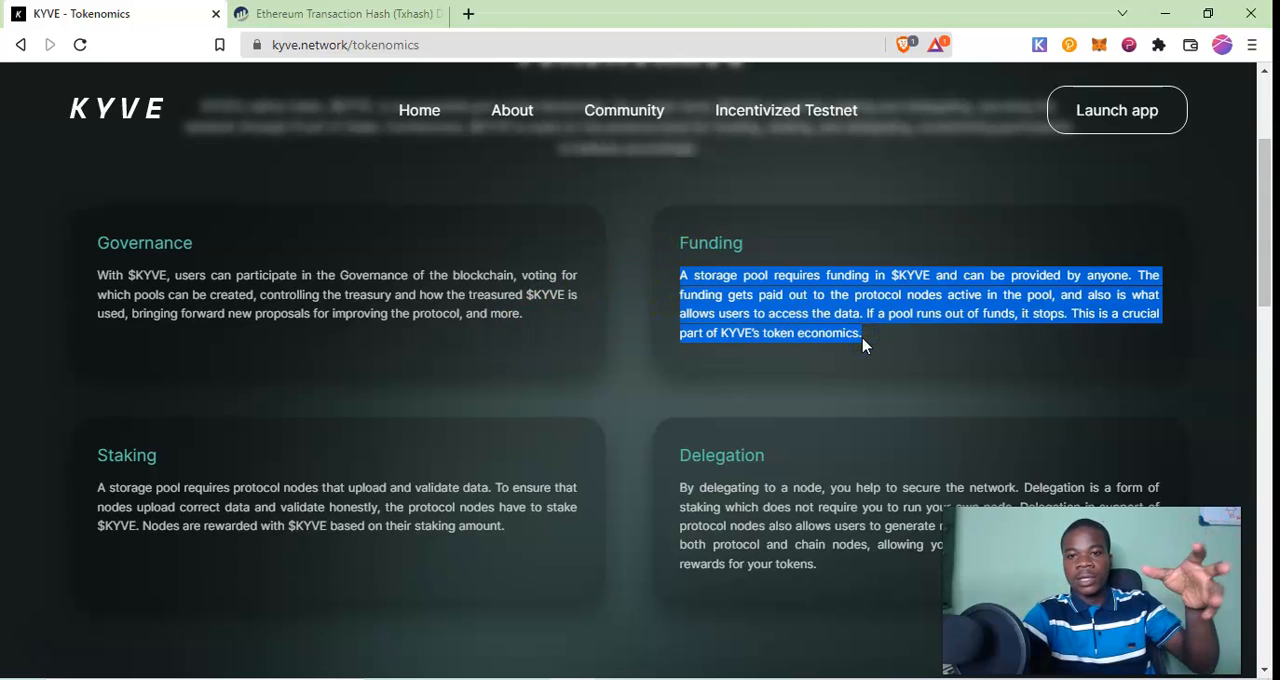
mouse_move(555, 530)
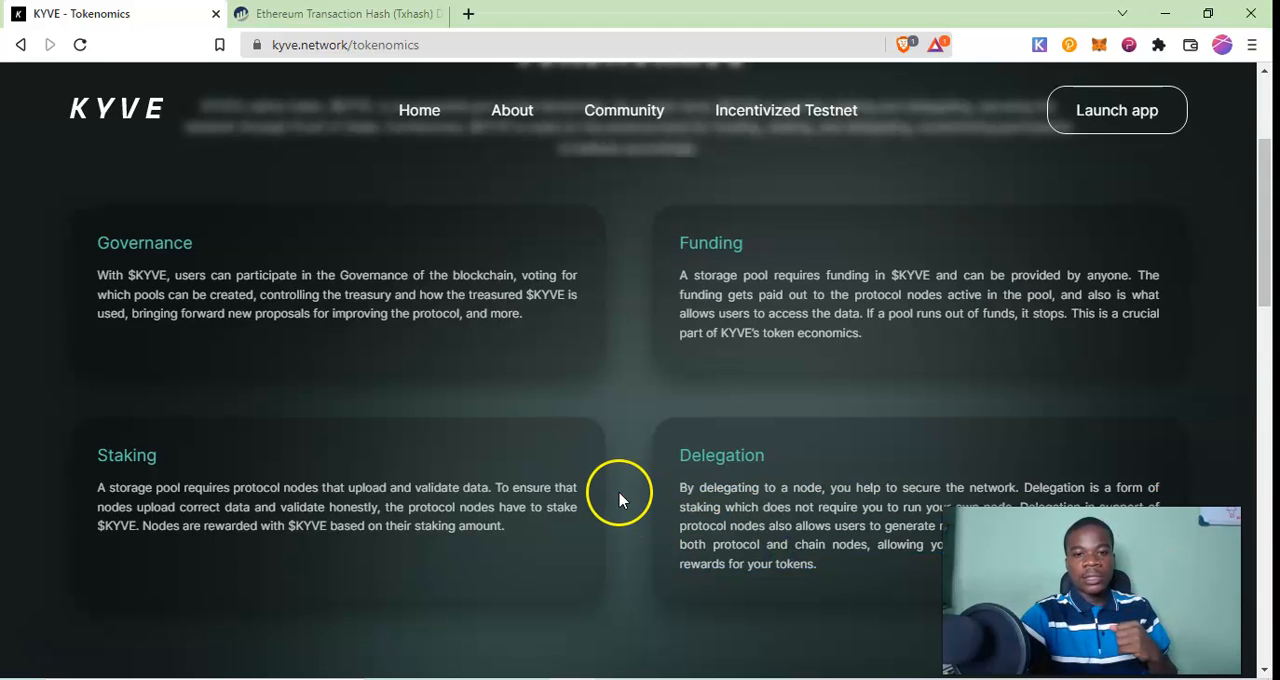
Scroll through the Tokenomics page's $KYVE Distribution chart
scroll("down", 3)
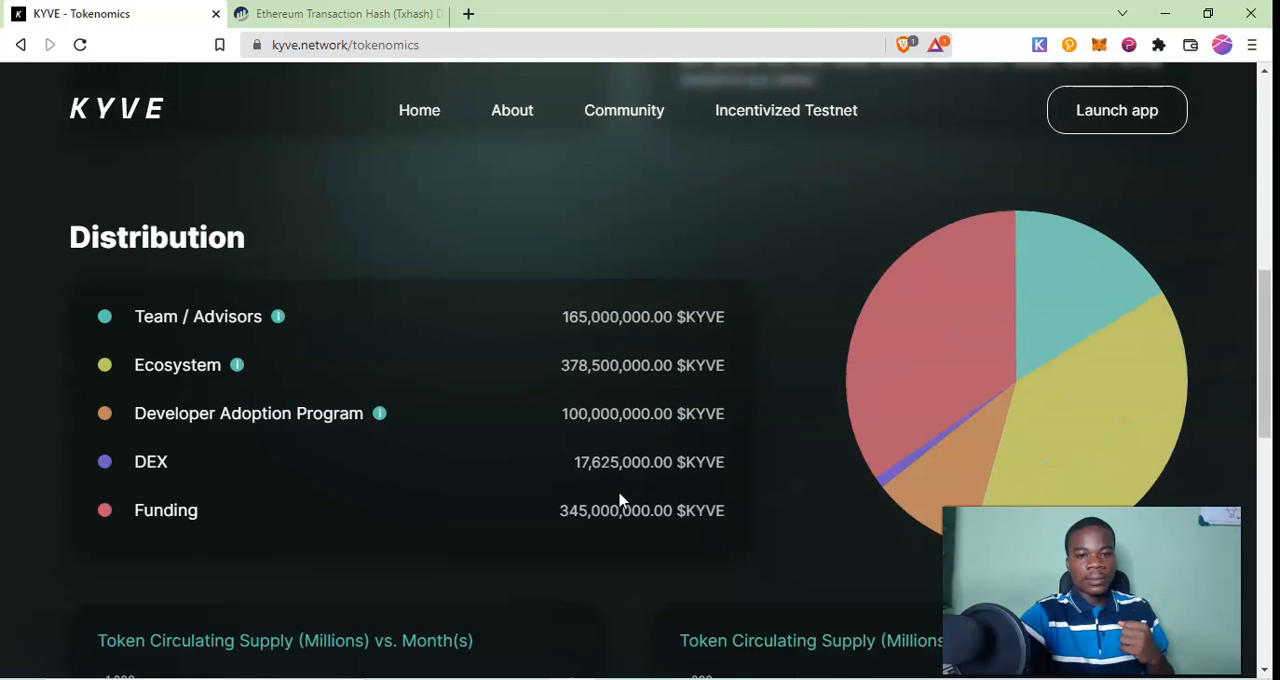
scroll("down", 3)
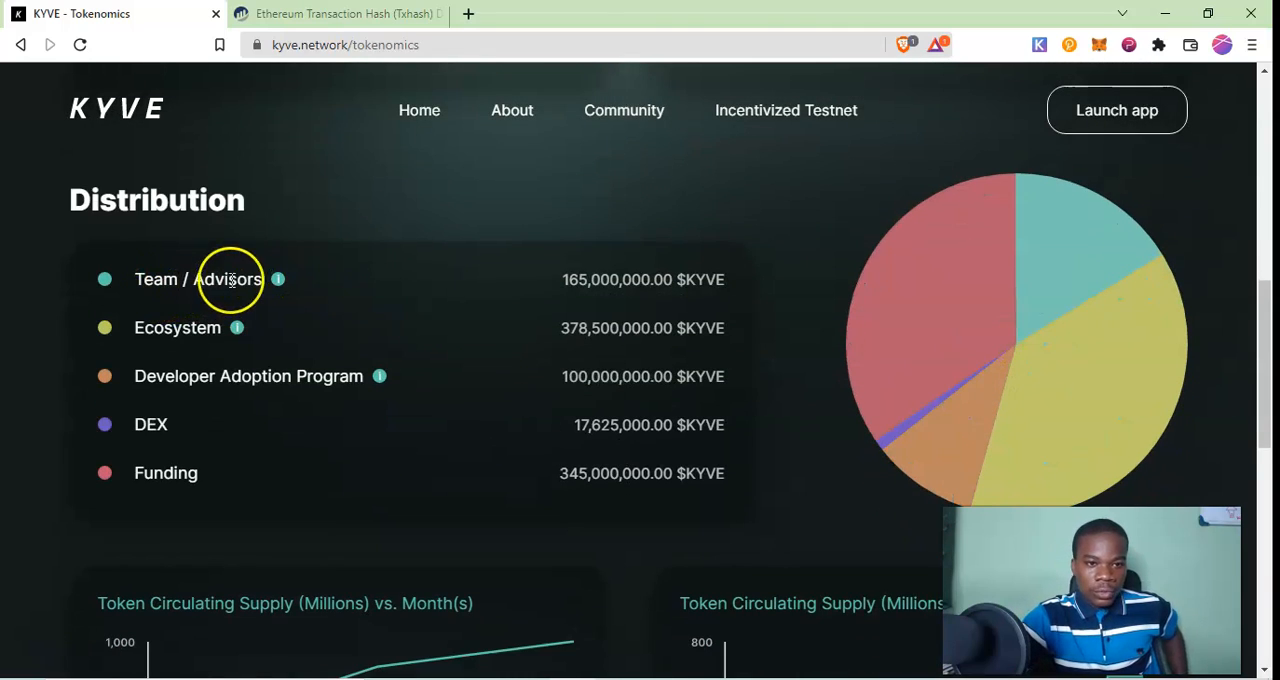
mouse_move(652, 298)
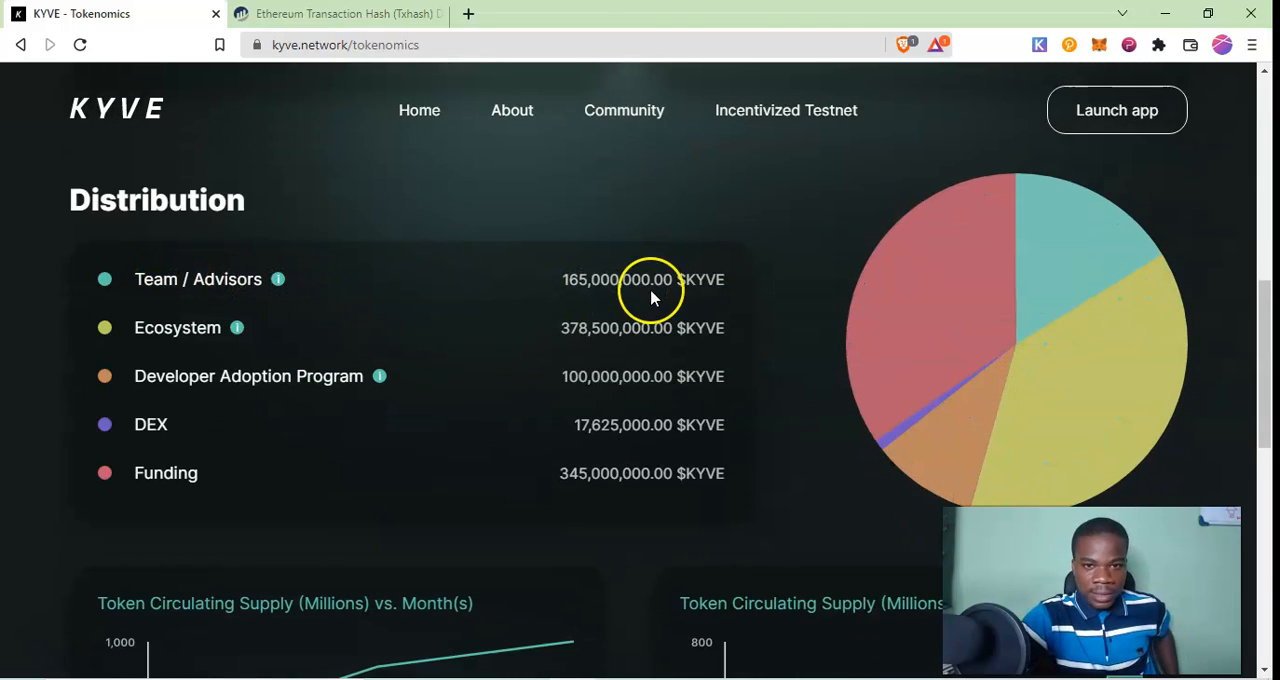
scroll("down", 3)
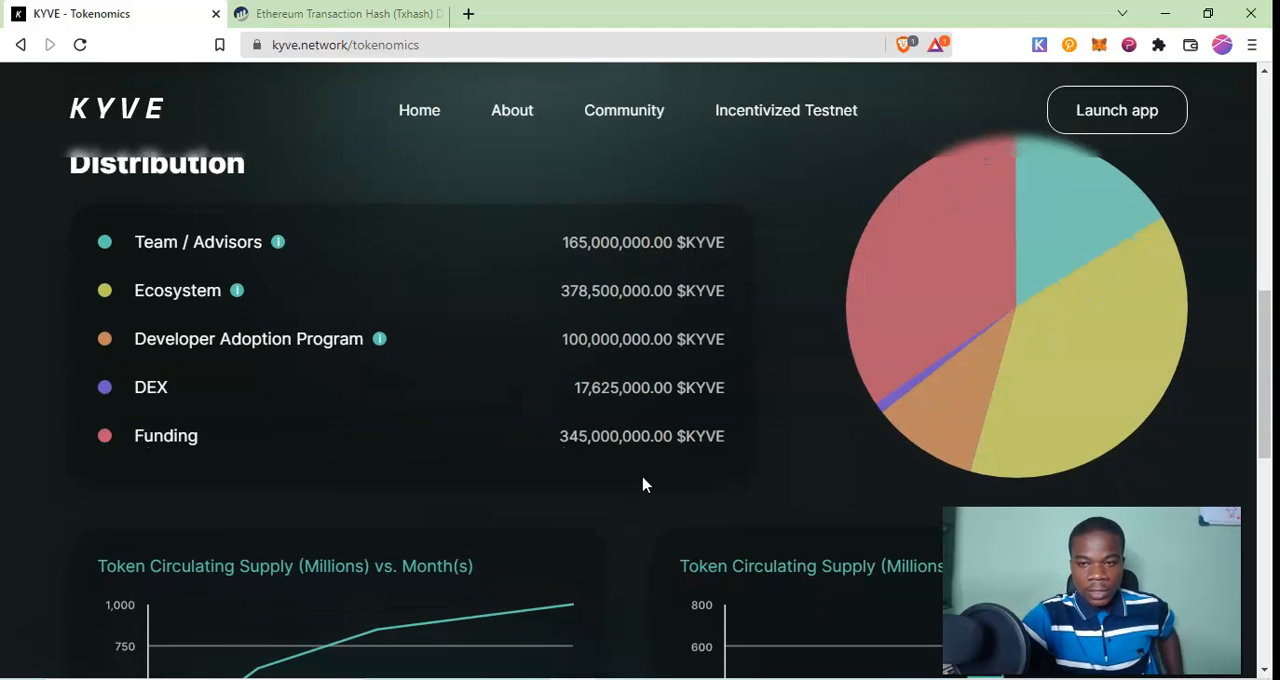
scroll("down", 3)
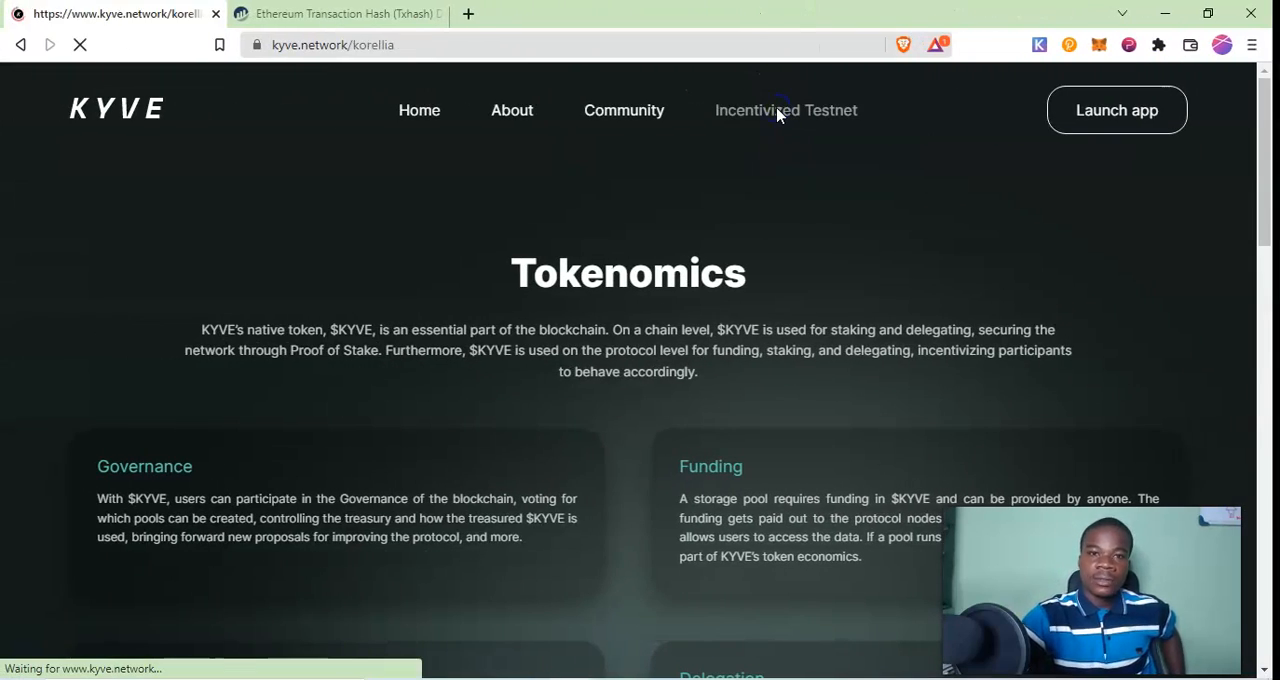
Visit the Mission Korellia page, then return to Tokenomics and scroll past the distribution chart to the footer
left_click(785, 110)
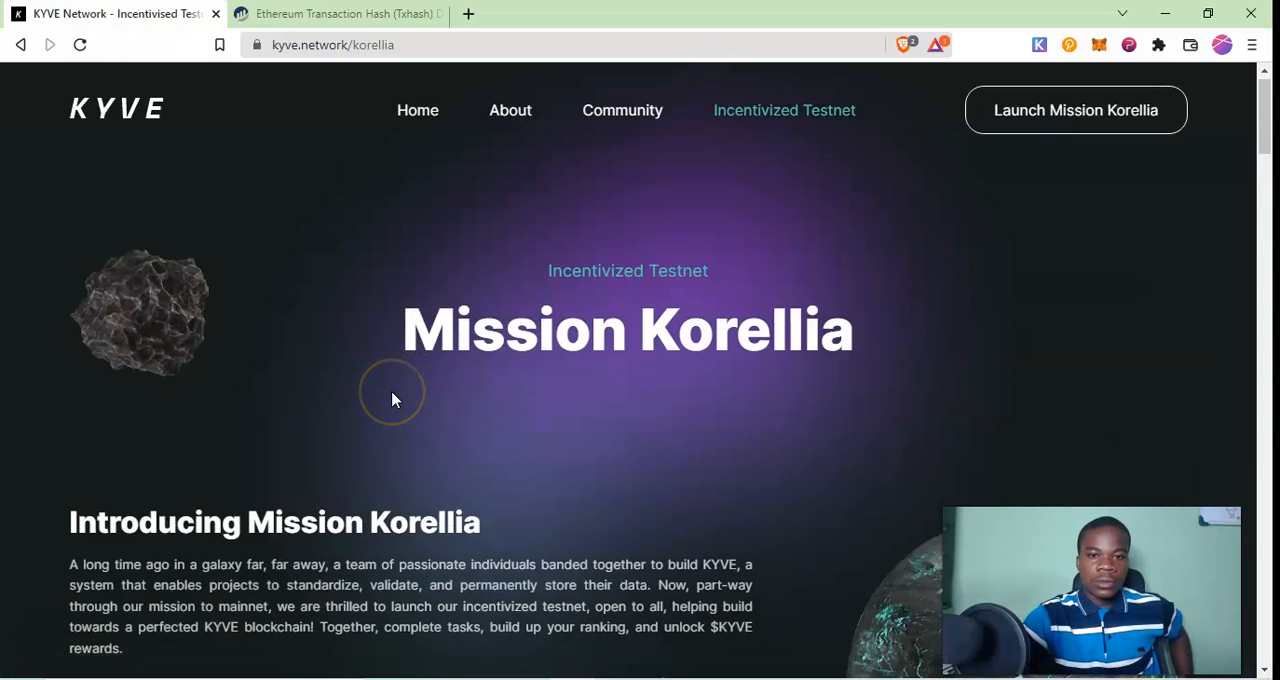
scroll("down", 3)
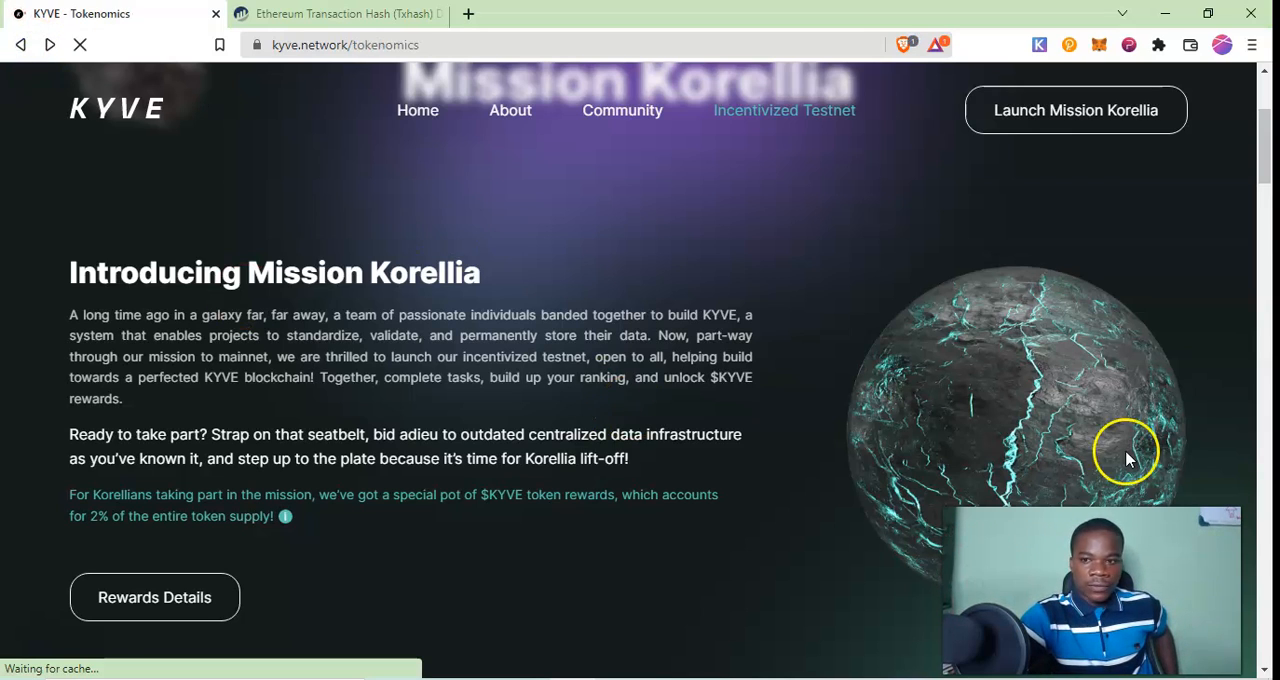
scroll("down", 3)
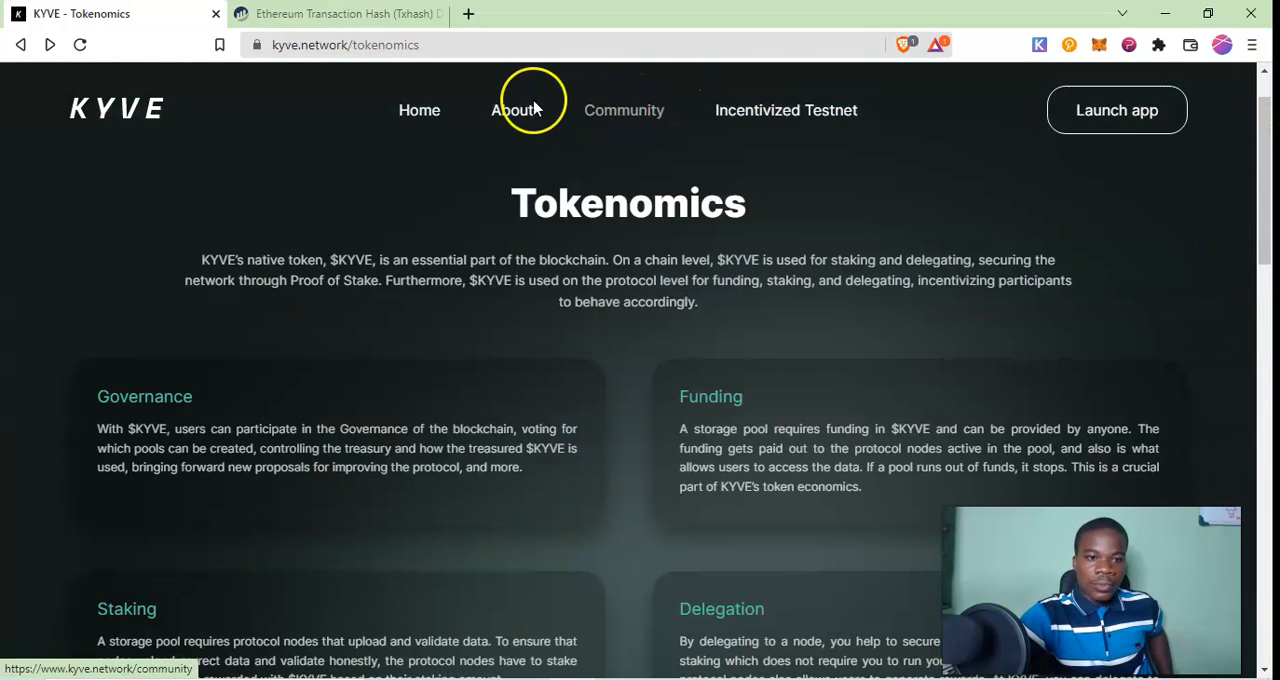
scroll("down", 3)
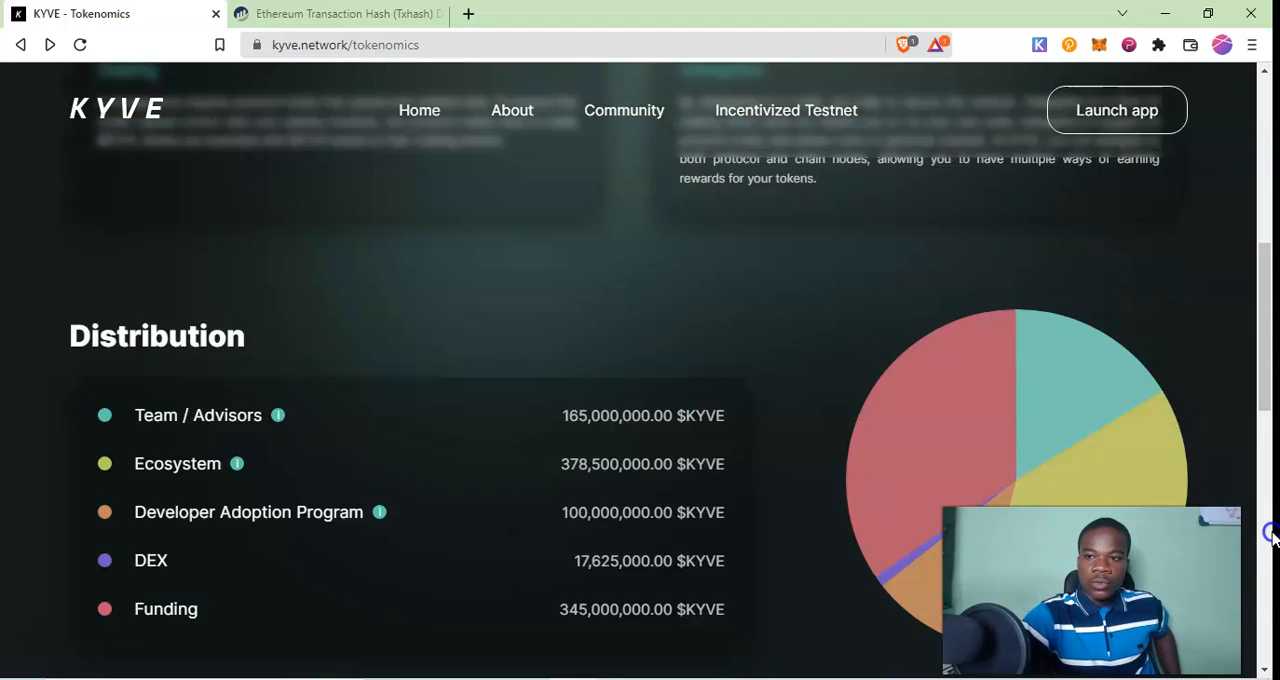
scroll("down", 3)
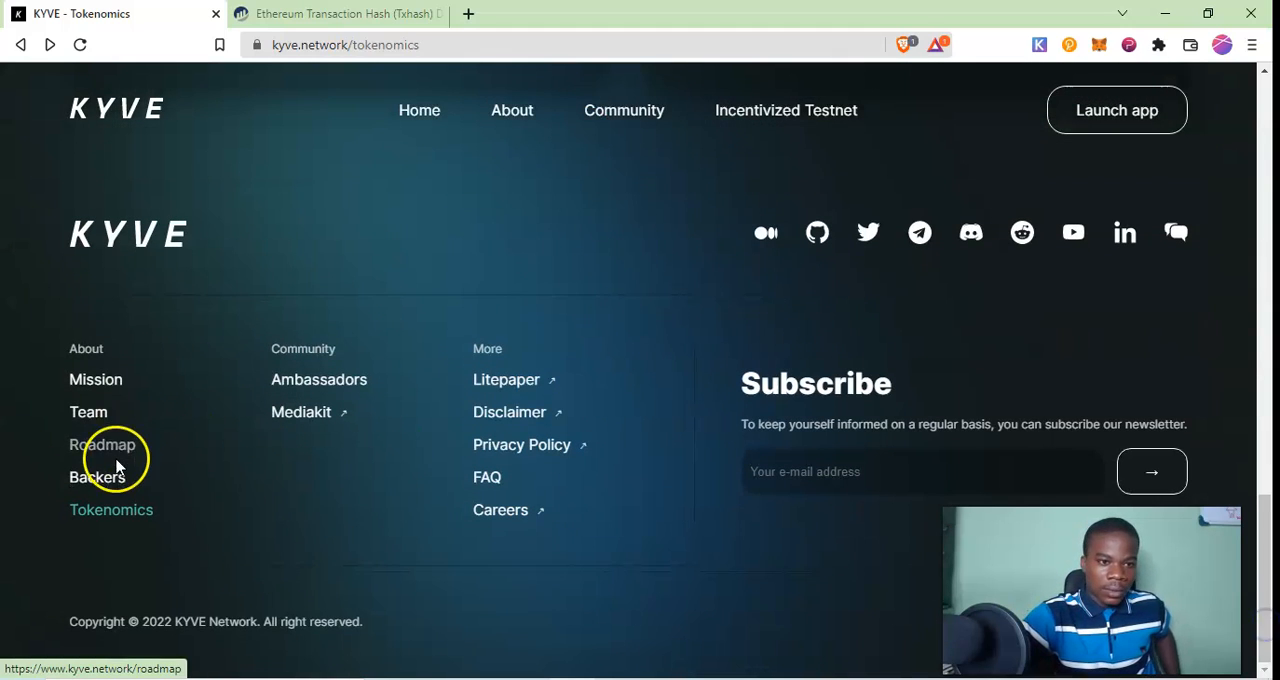
Review the Roadmap page's Q1–Q4 2022 milestones, then head back toward the Incentivized Testnet page
left_click(102, 444)
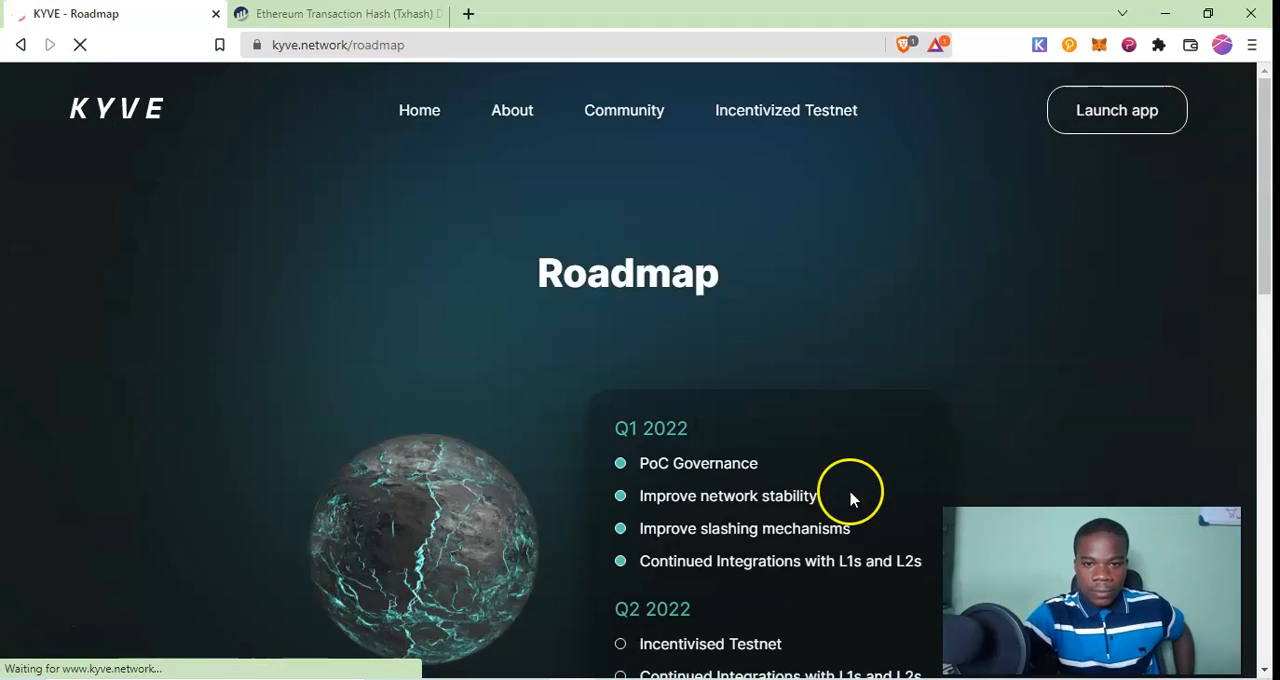
scroll("down", 3)
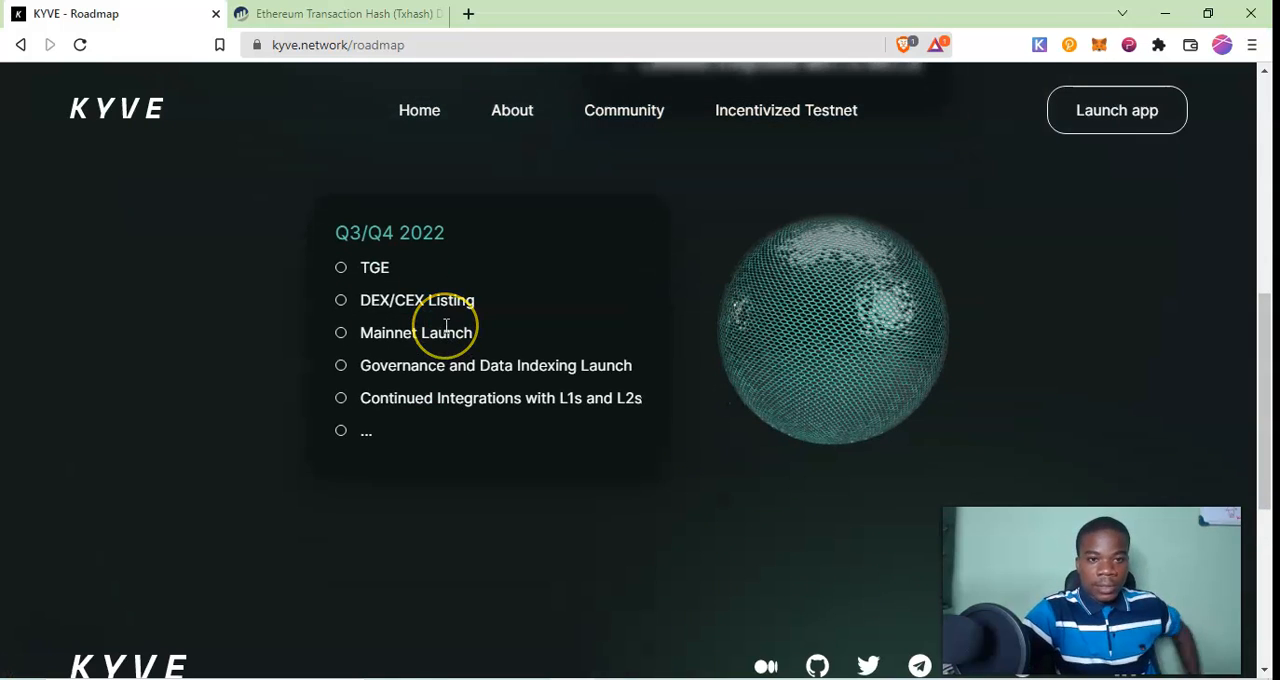
mouse_move(504, 296)
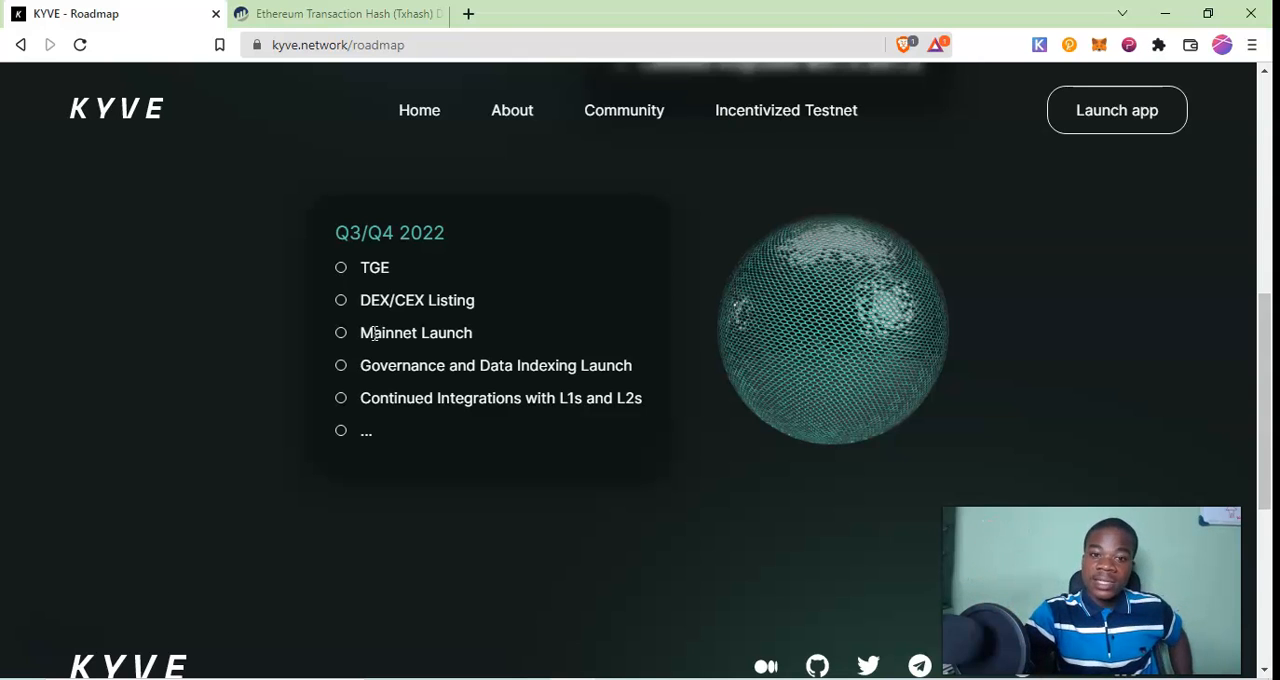
scroll("up", 3)
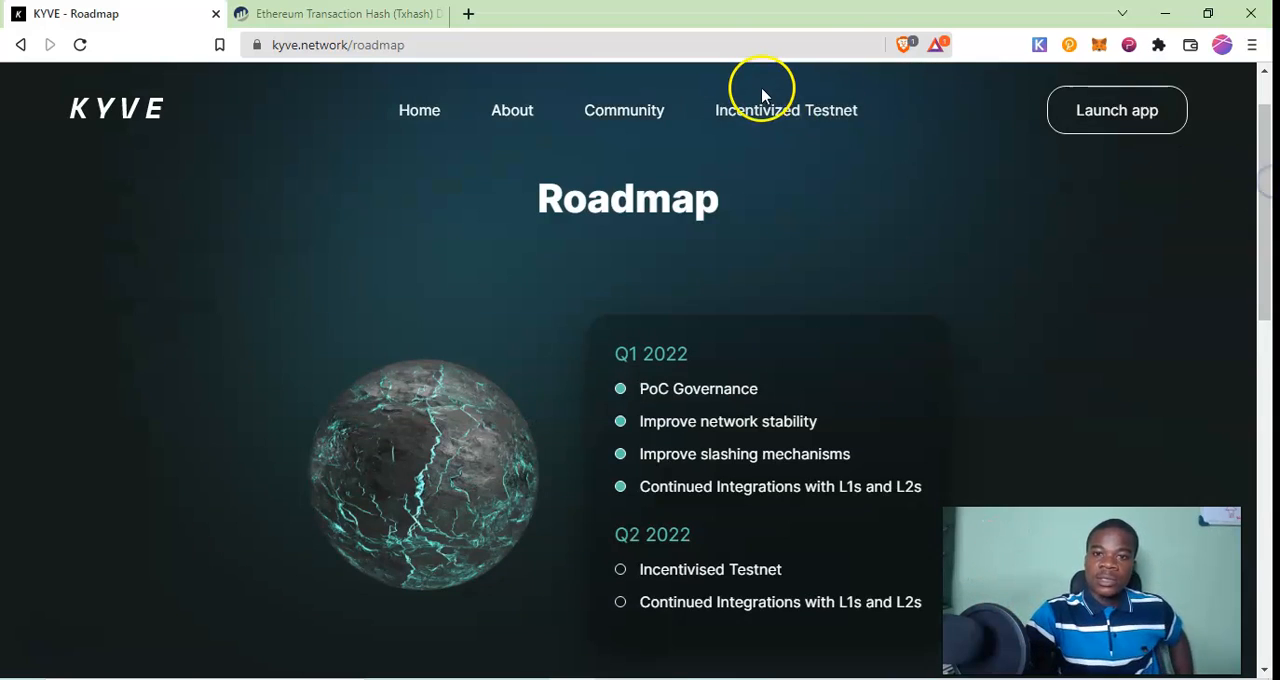
left_click(786, 110)
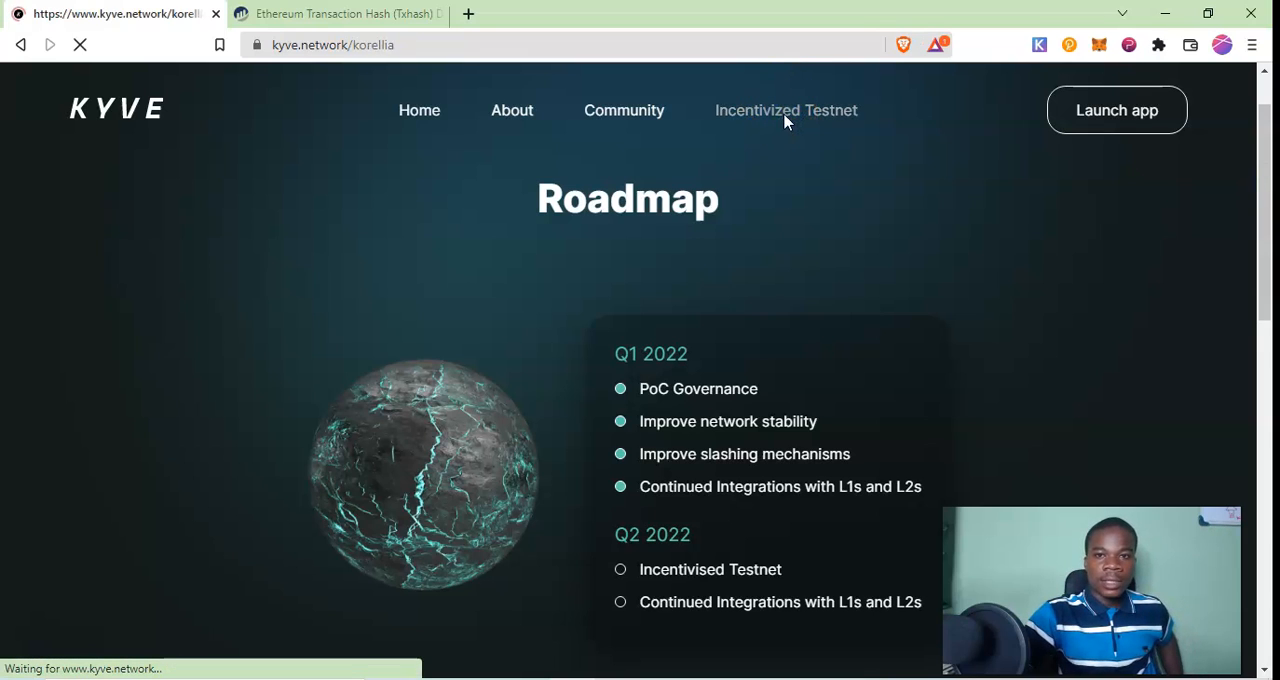
Scroll the Mission Korellia page past Mission Control to the Design, Community and Engineering team sections
left_click(785, 110)
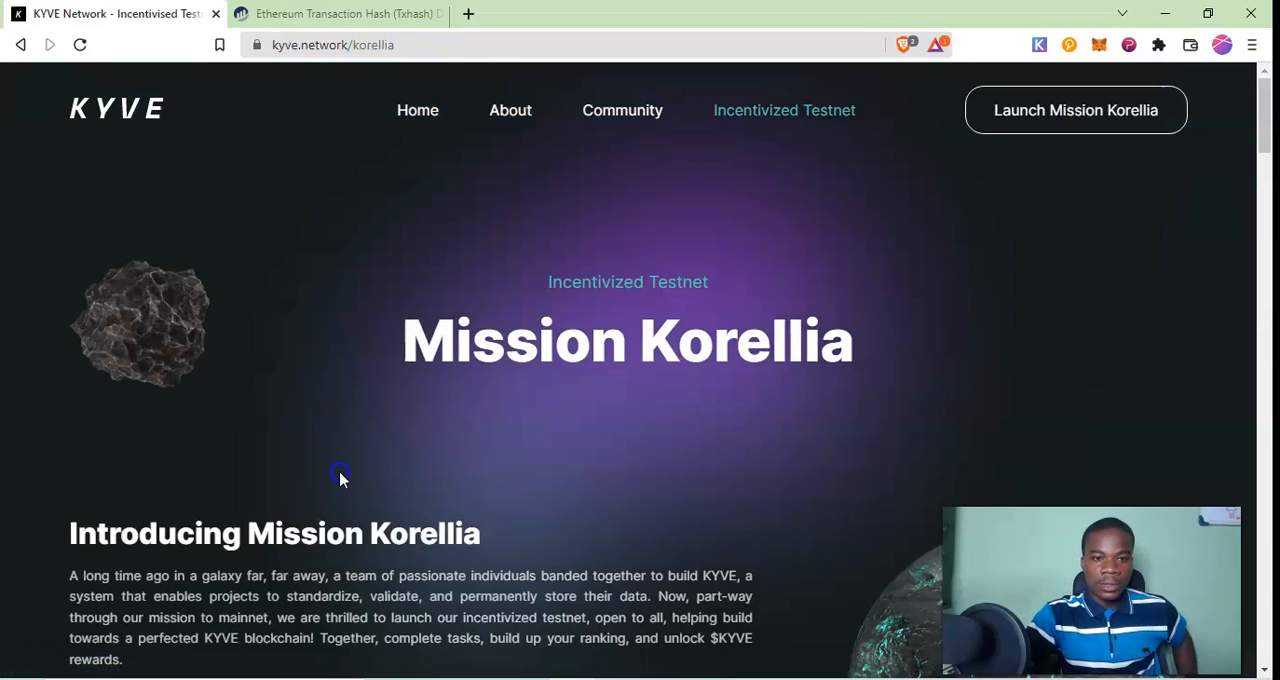
scroll("down", 3)
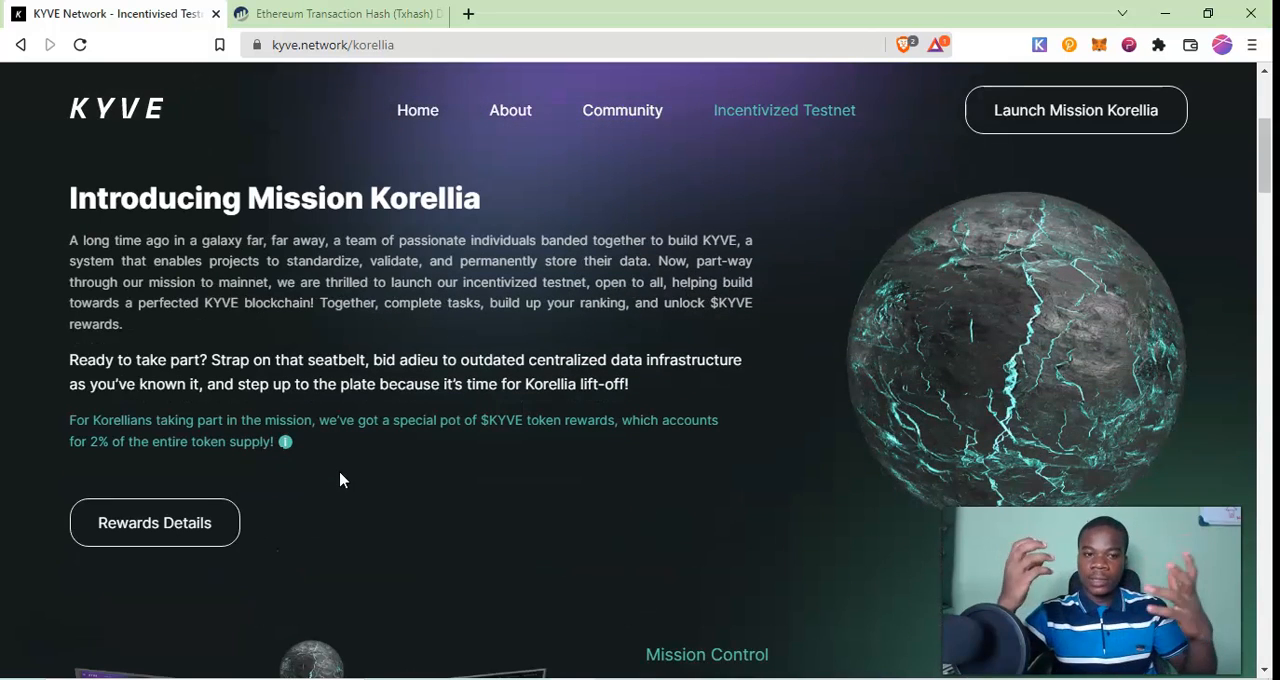
mouse_move(88, 445)
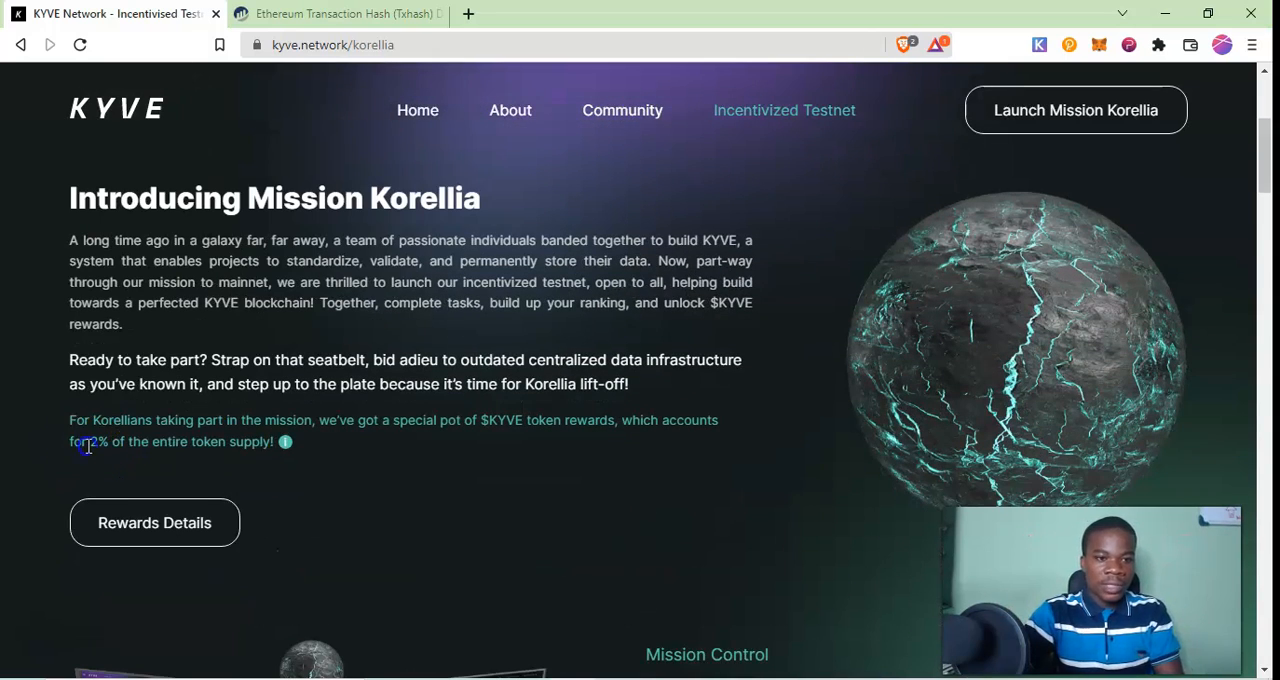
mouse_move(415, 496)
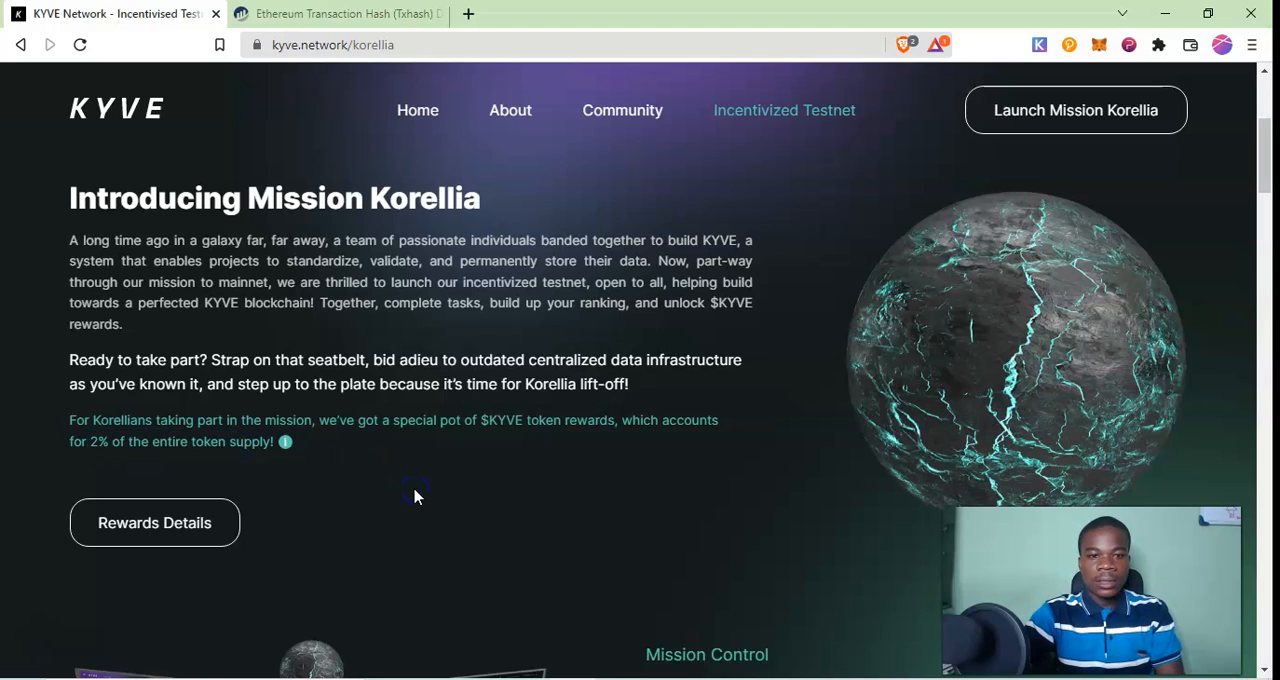
scroll("down", 3)
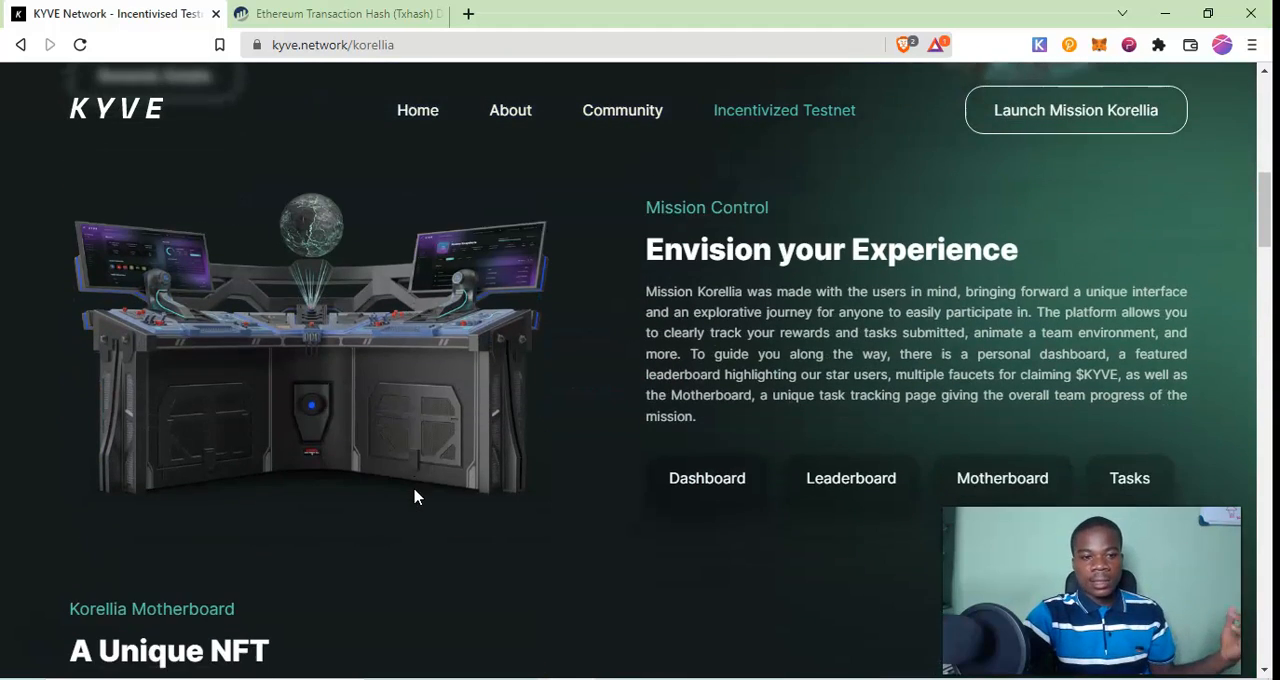
scroll("down", 3)
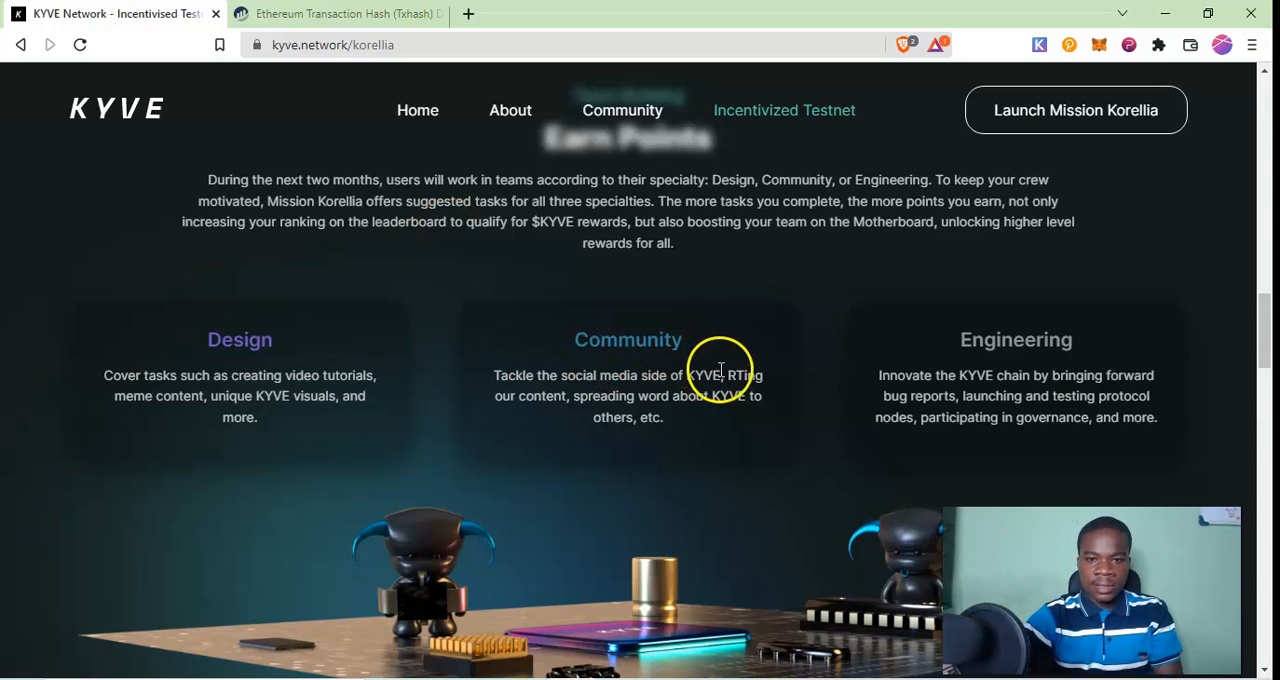
mouse_move(594, 395)
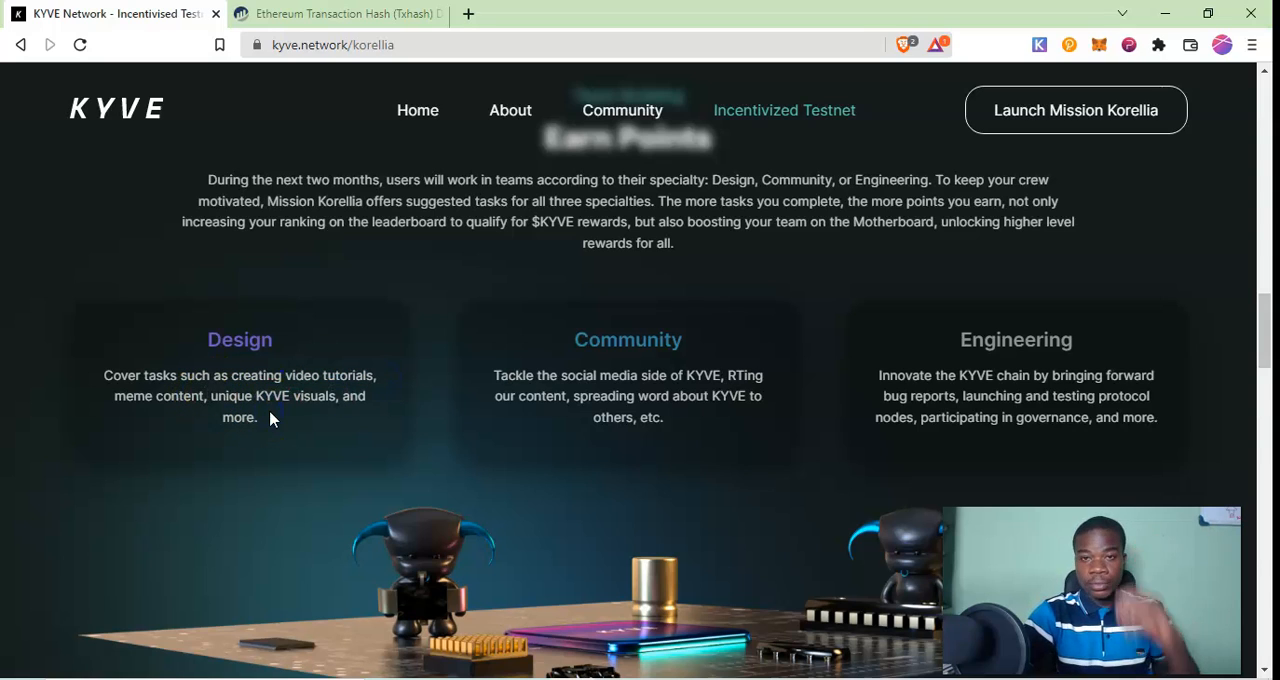
Scroll to the Korellia Tasks section showing Design tasks like Create Video Tutorial at 1500 pts
scroll("down", 3)
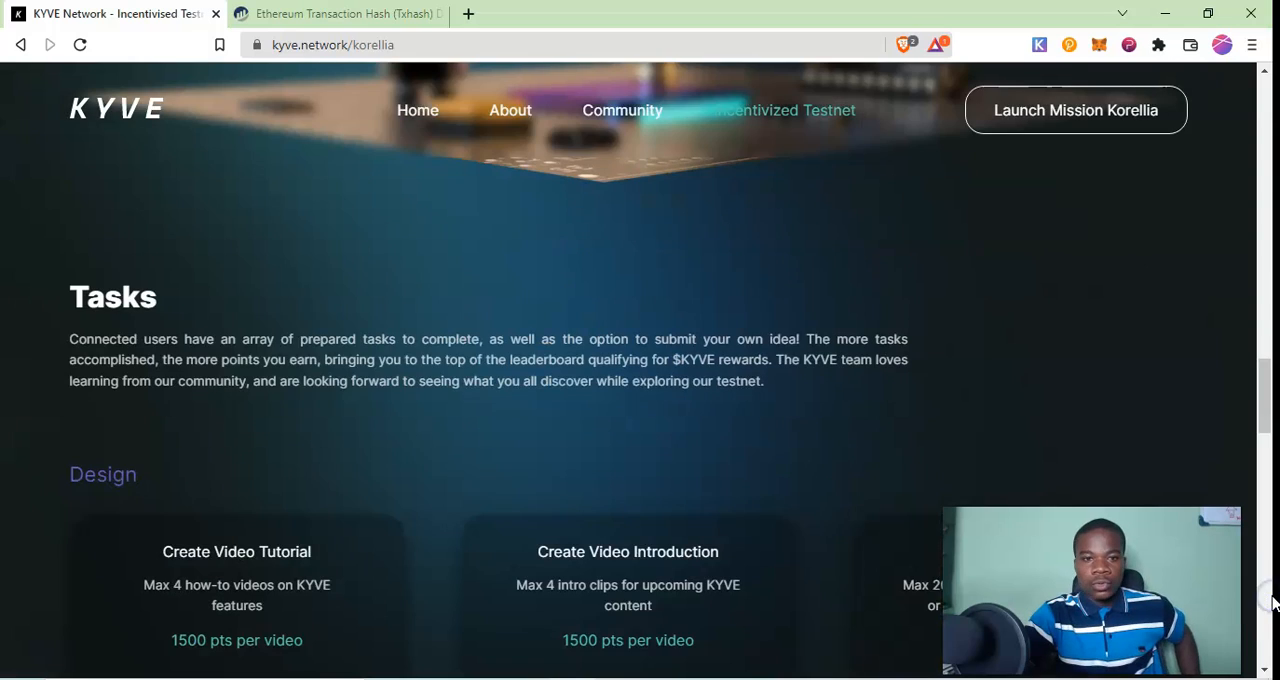